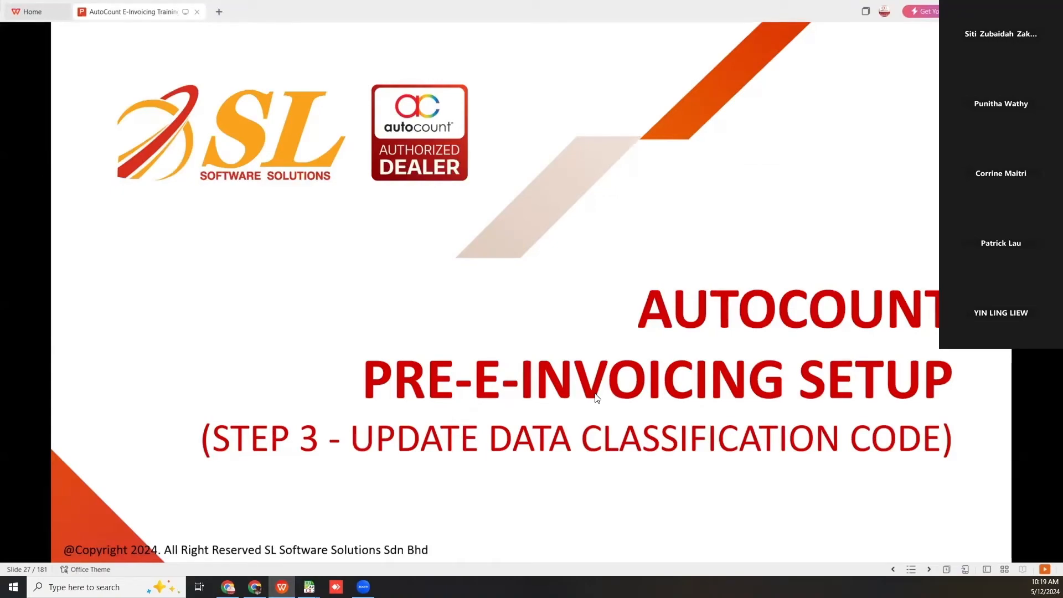
mouse_move(918, 322)
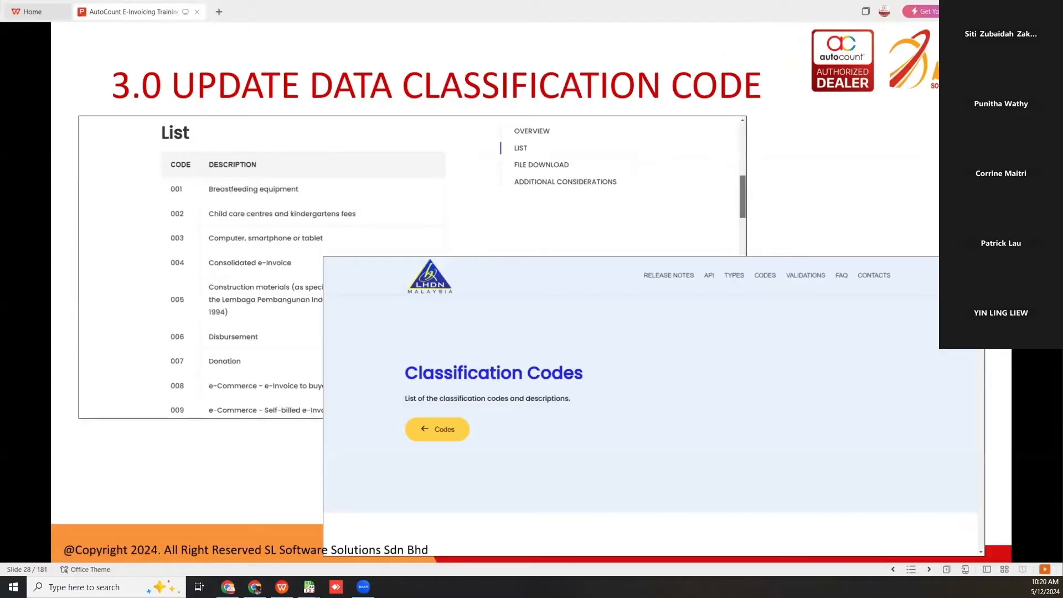
mouse_move(398, 209)
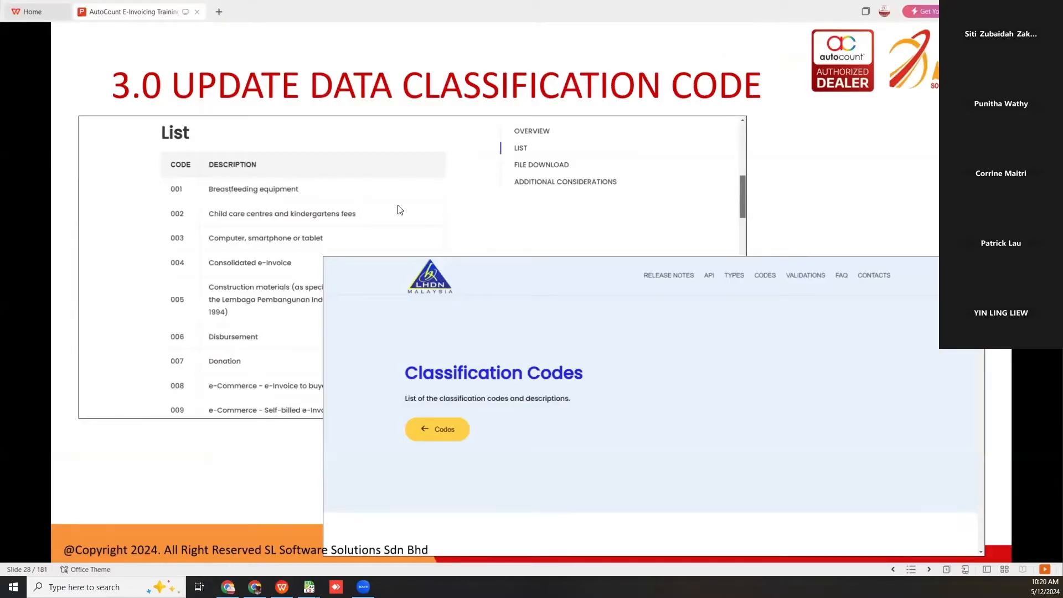
mouse_move(441, 111)
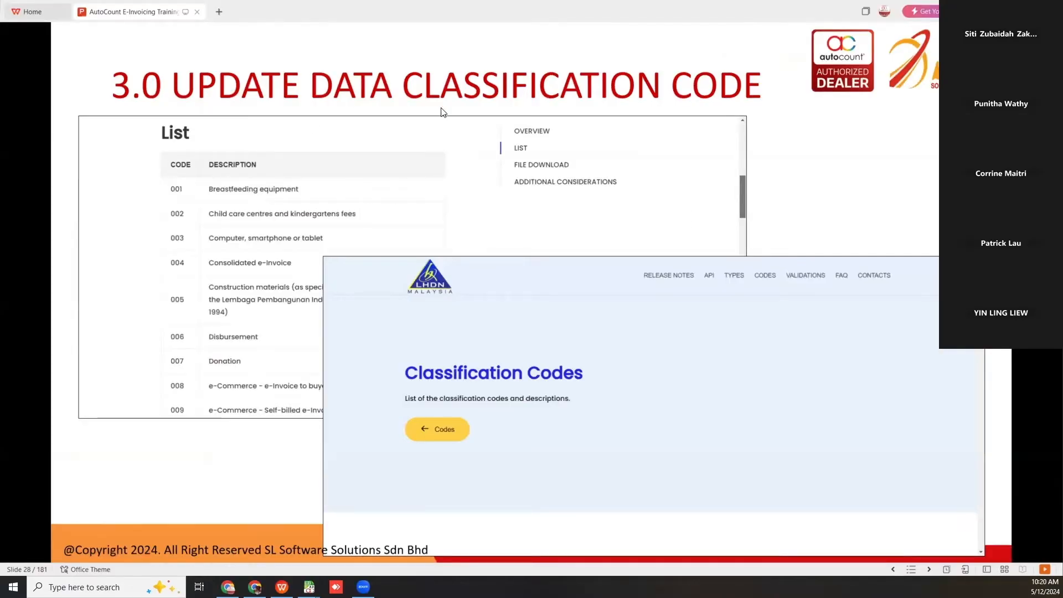
mouse_move(484, 335)
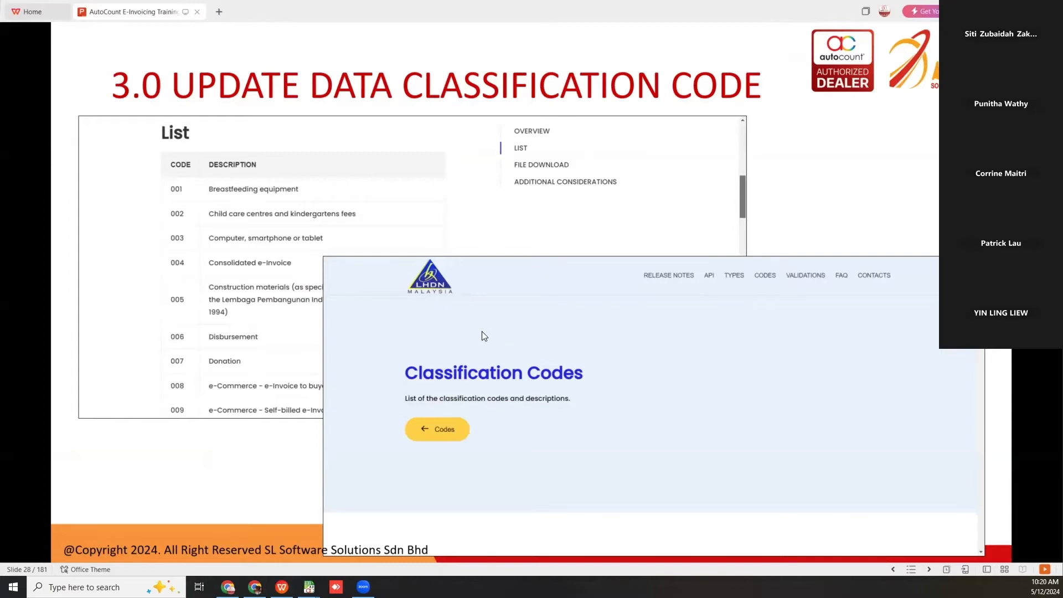
mouse_move(604, 332)
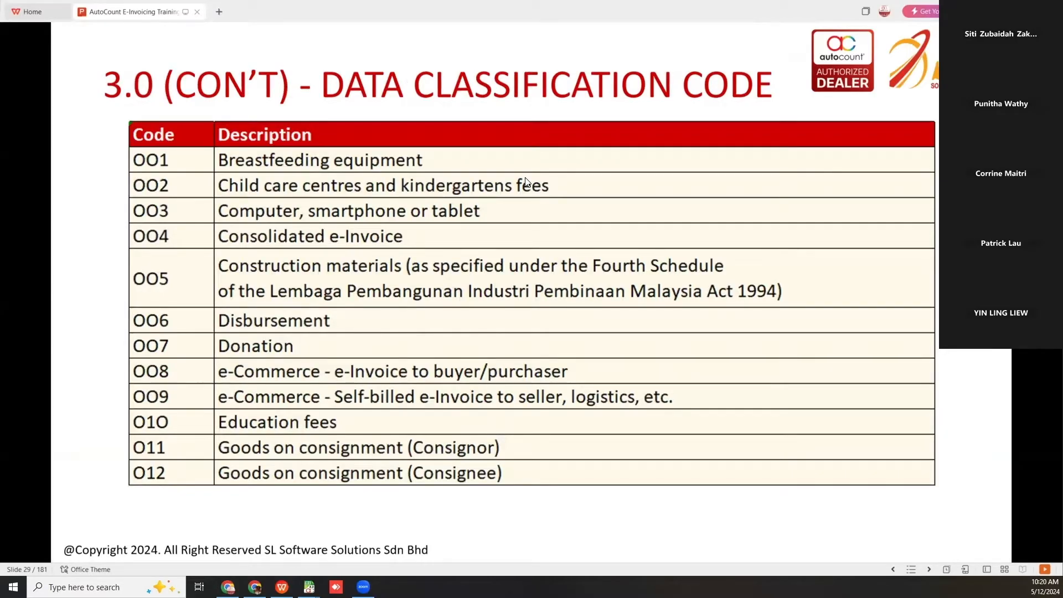
mouse_move(191, 224)
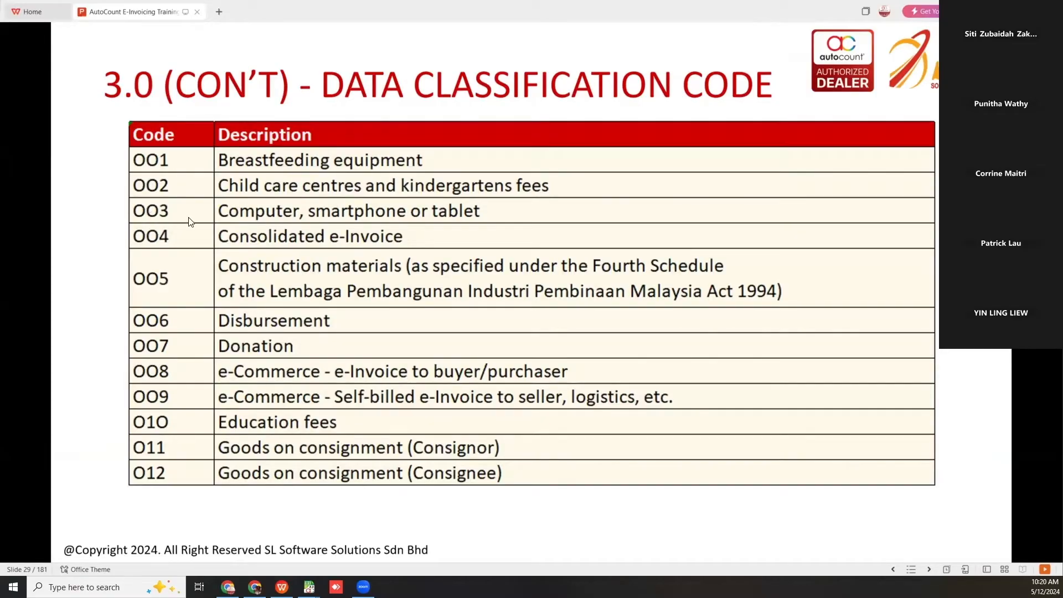
mouse_move(467, 224)
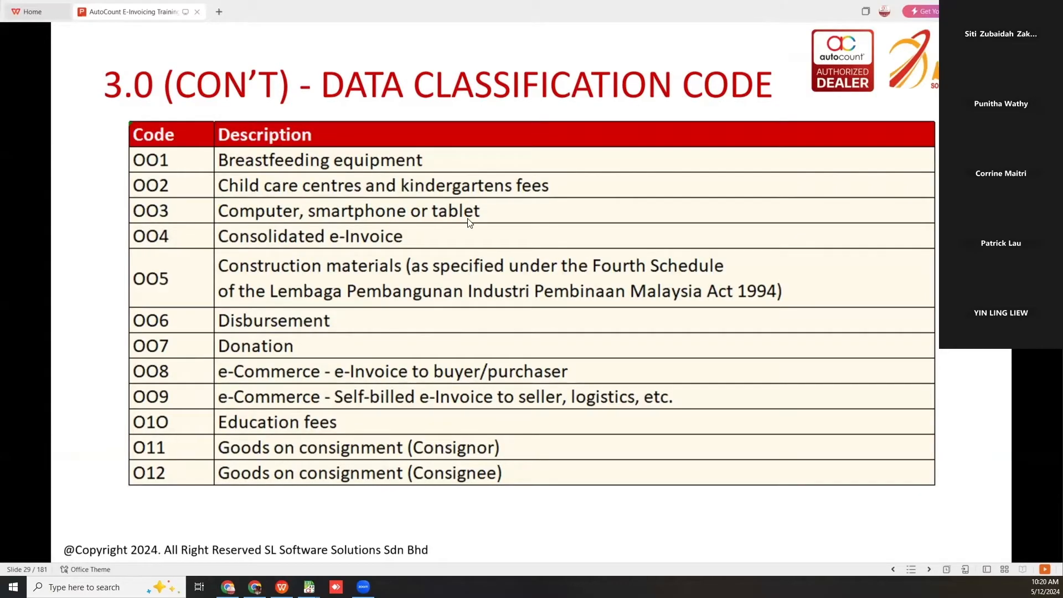
mouse_move(168, 323)
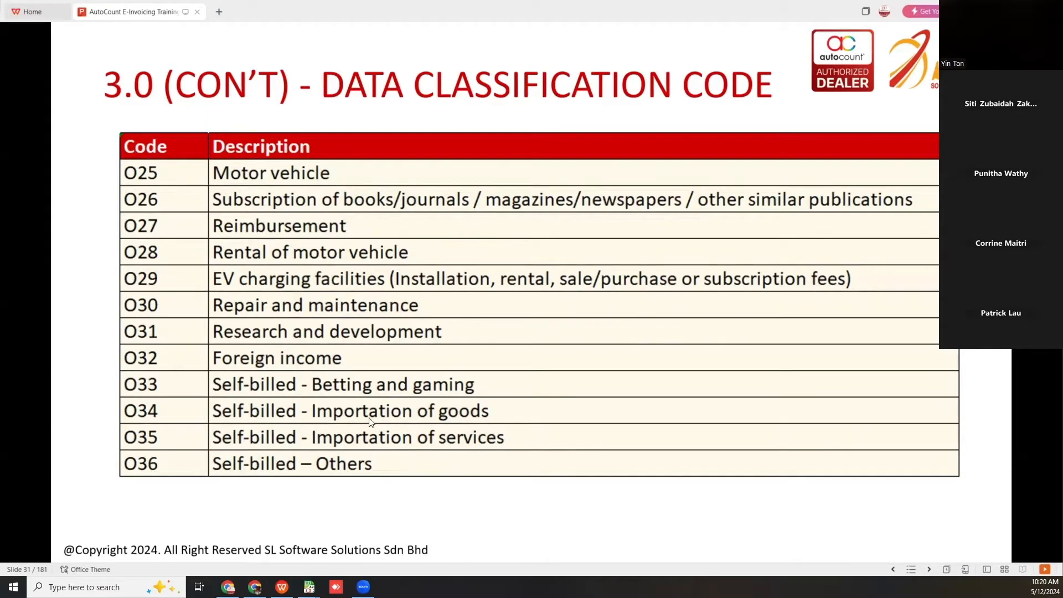
mouse_move(66, 383)
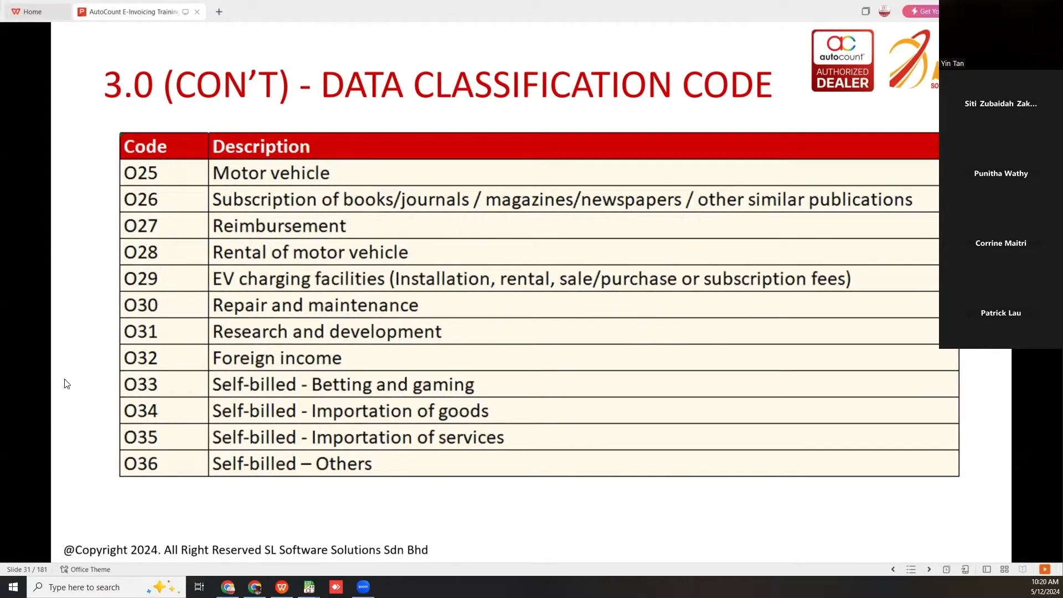
mouse_move(319, 451)
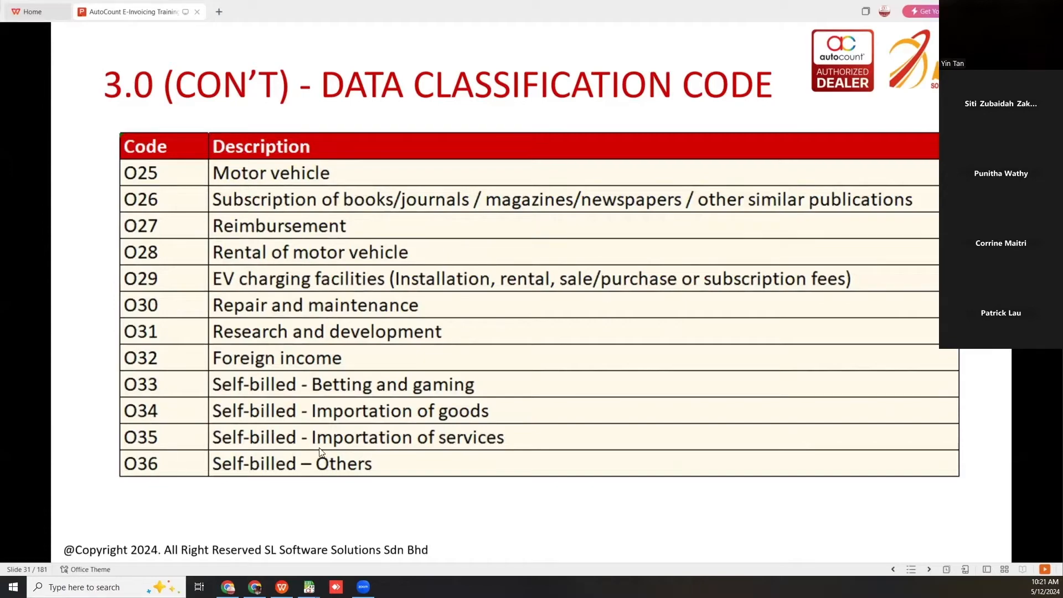
Advance the slides to the classification code table for codes 037 to 045.
key("Right")
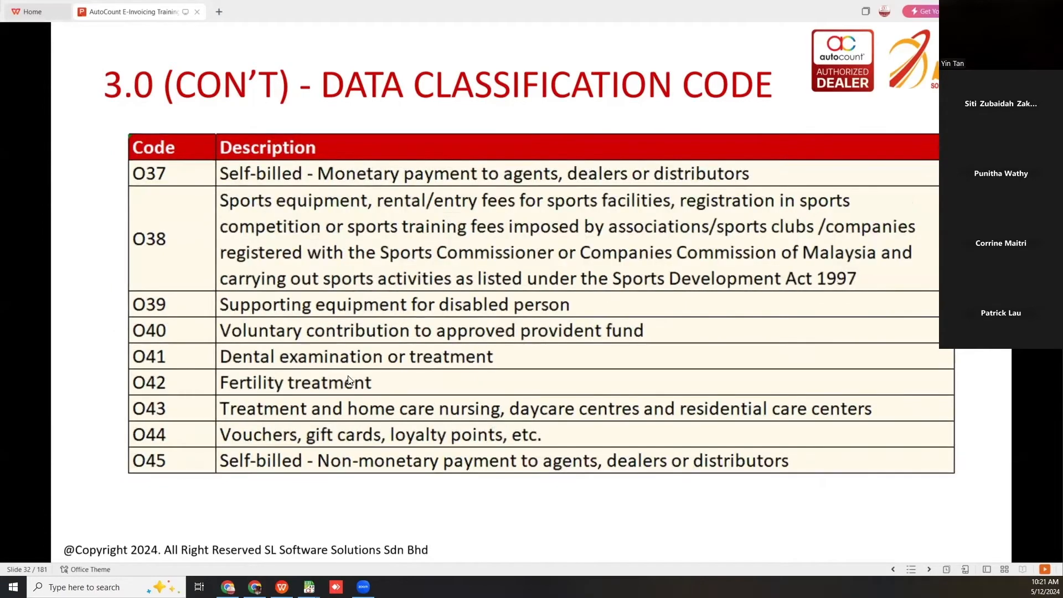
mouse_move(292, 471)
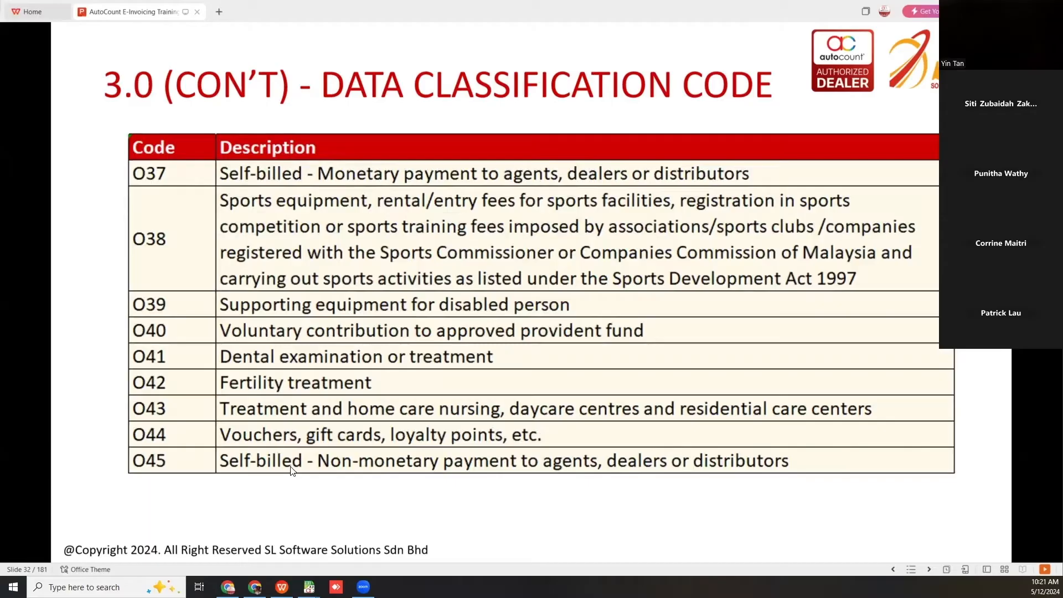
mouse_move(570, 472)
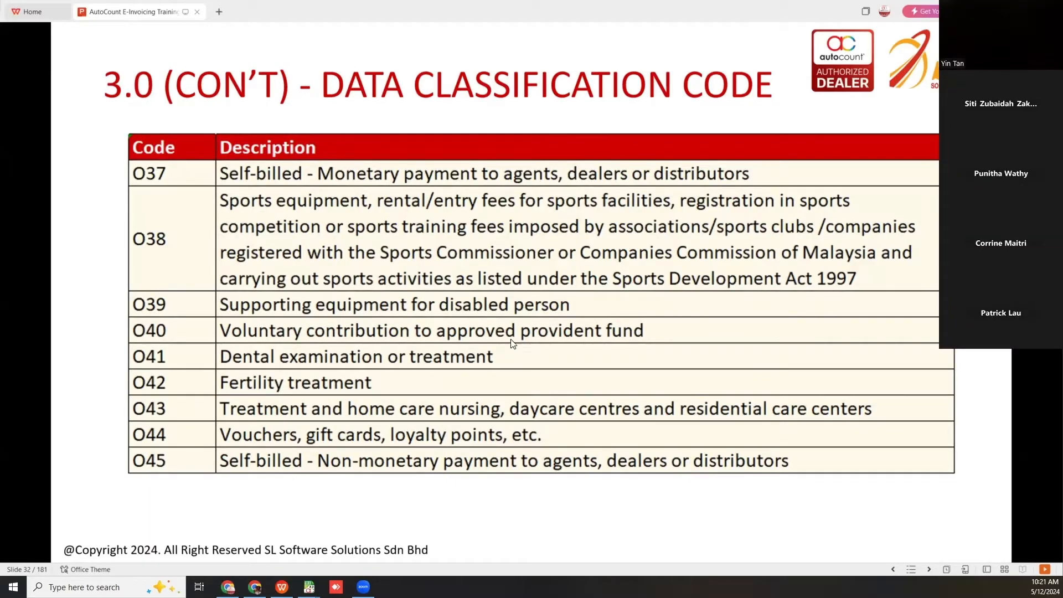
Advance to slide 34, which lists the three methods for updating classification codes.
key("right")
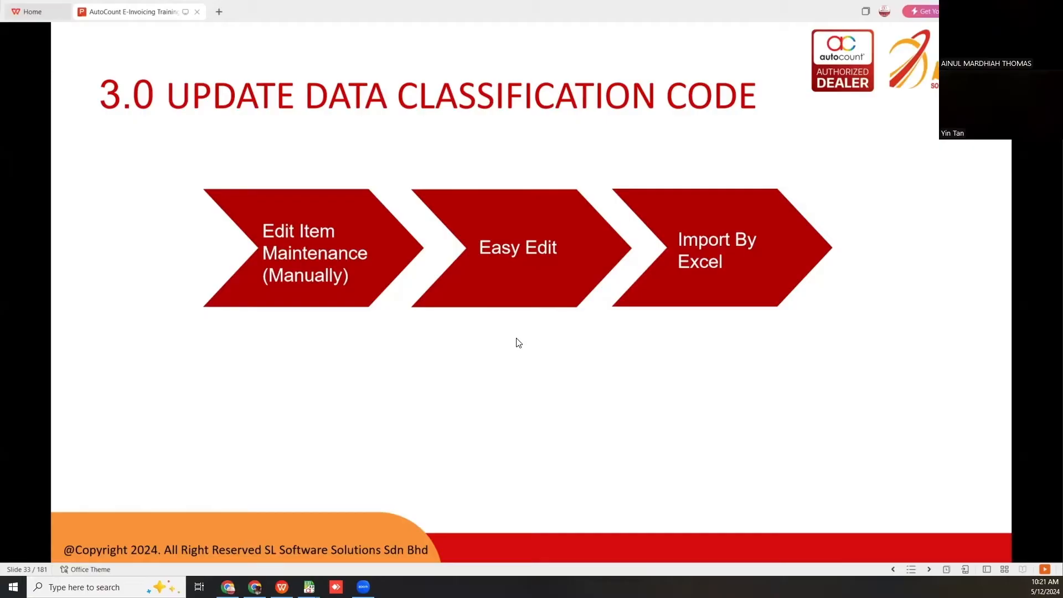
mouse_move(561, 363)
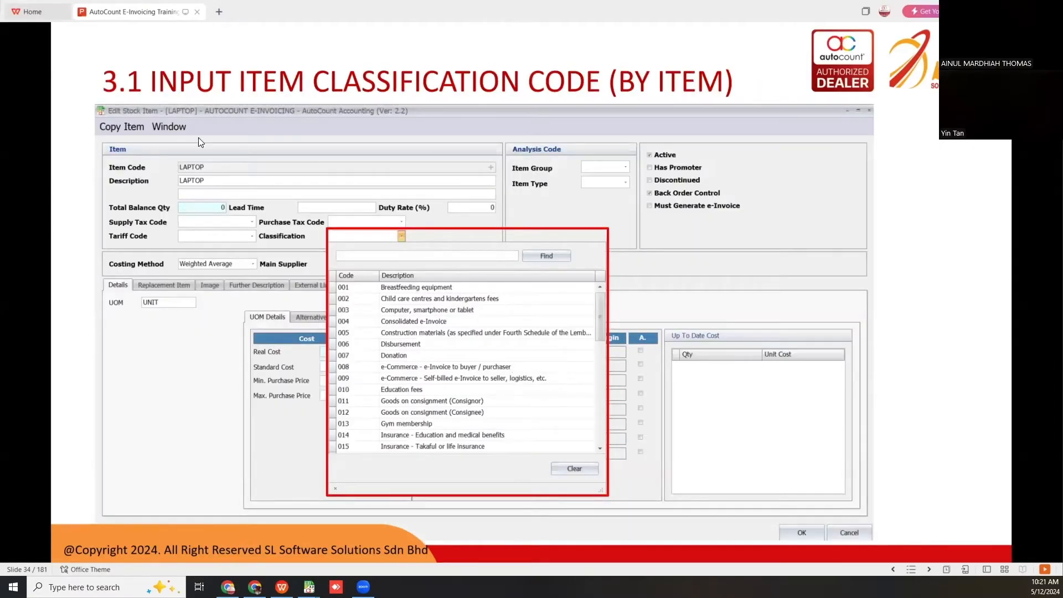
mouse_move(207, 167)
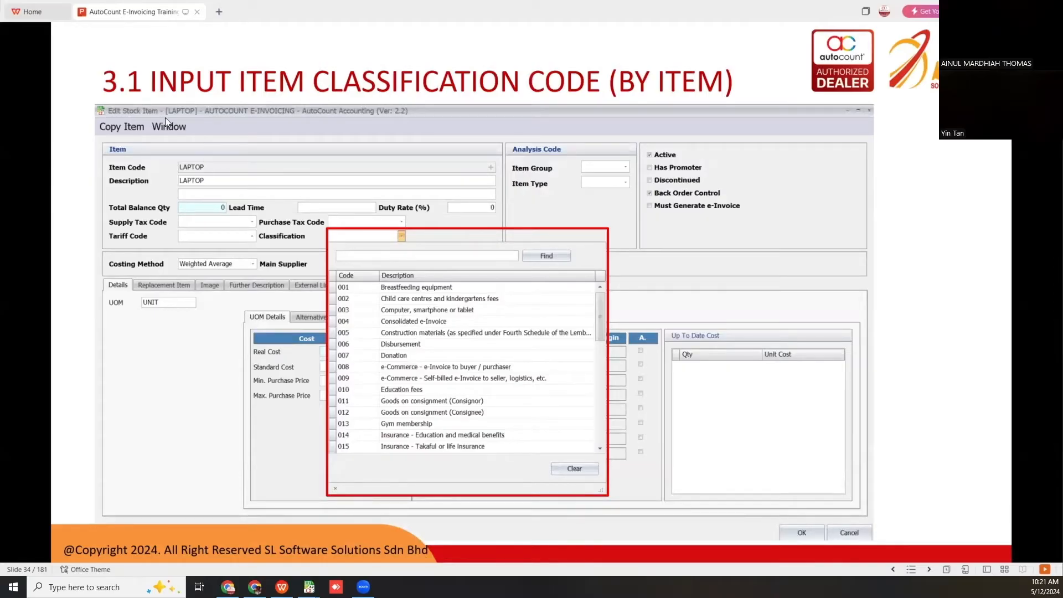
mouse_move(352, 237)
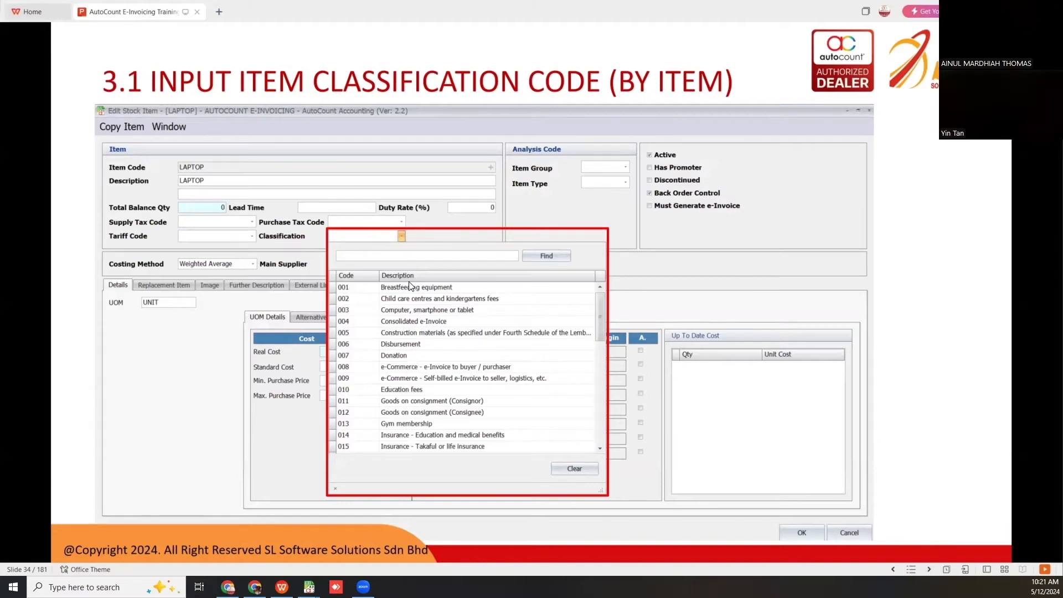
mouse_move(267, 224)
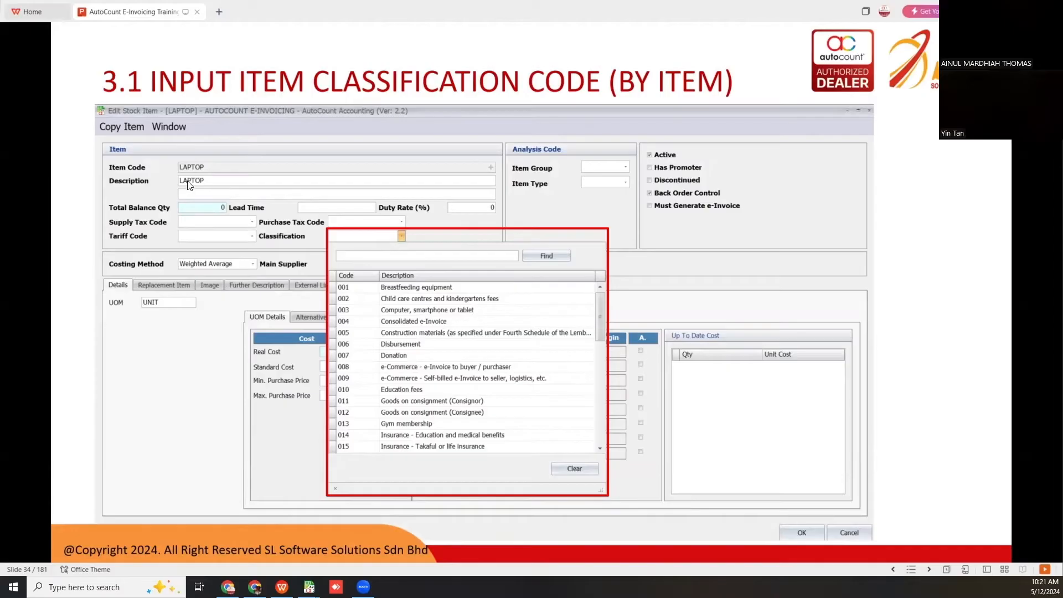
mouse_move(345, 317)
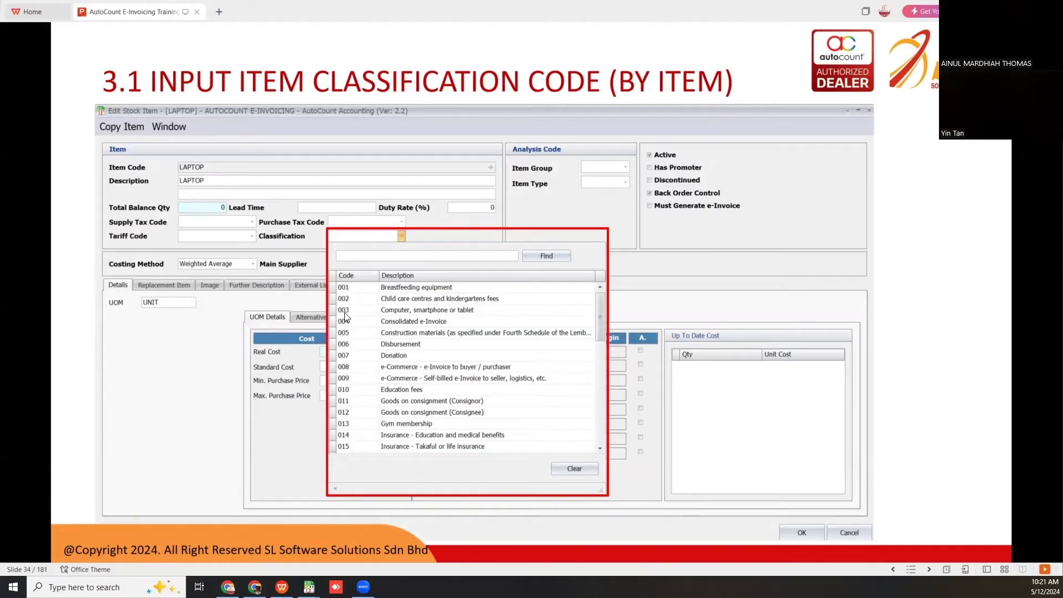
mouse_move(461, 321)
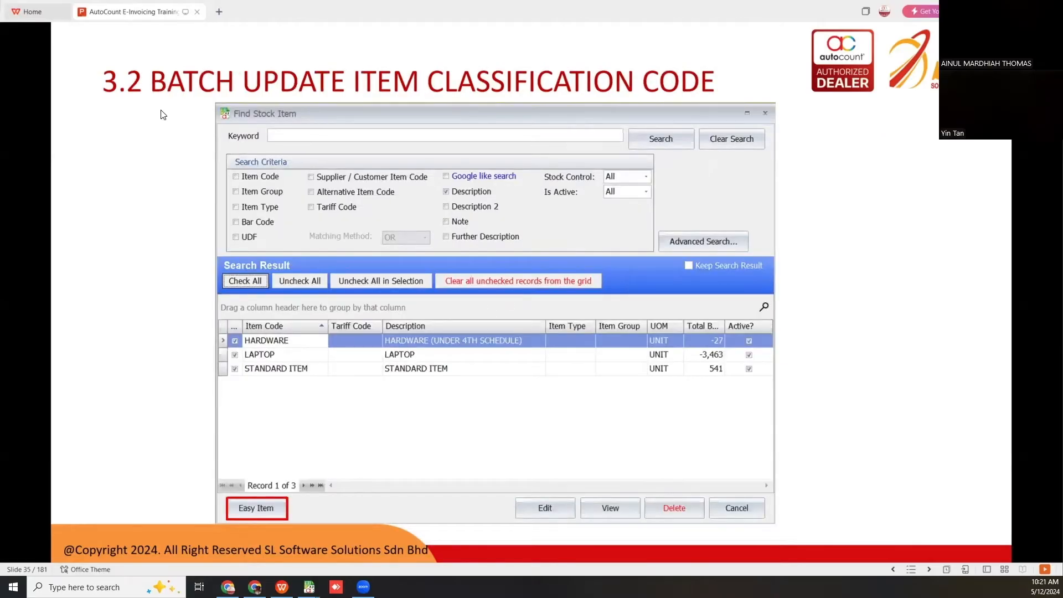
mouse_move(701, 126)
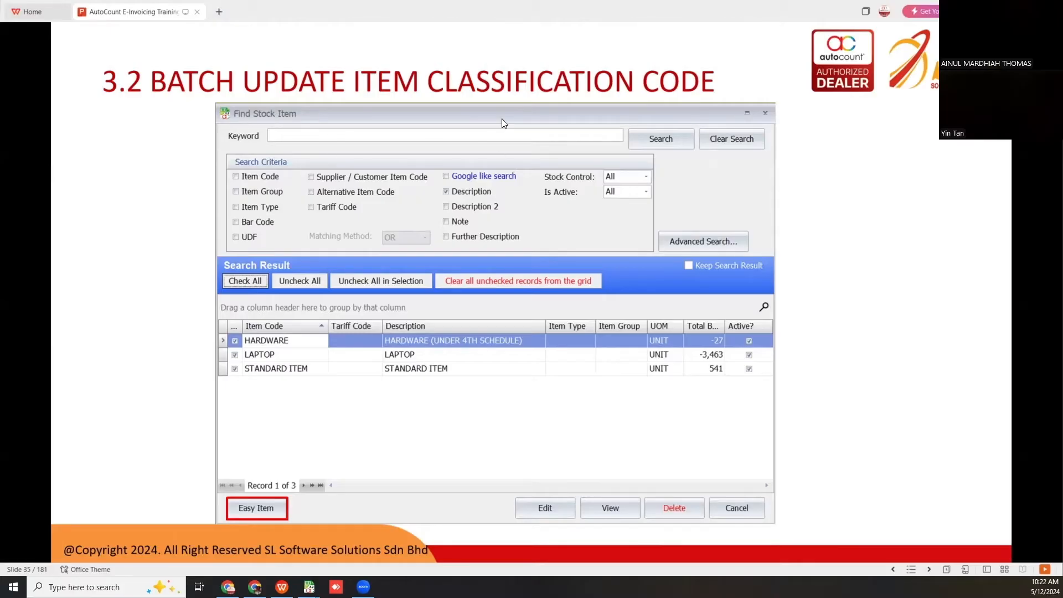
mouse_move(467, 188)
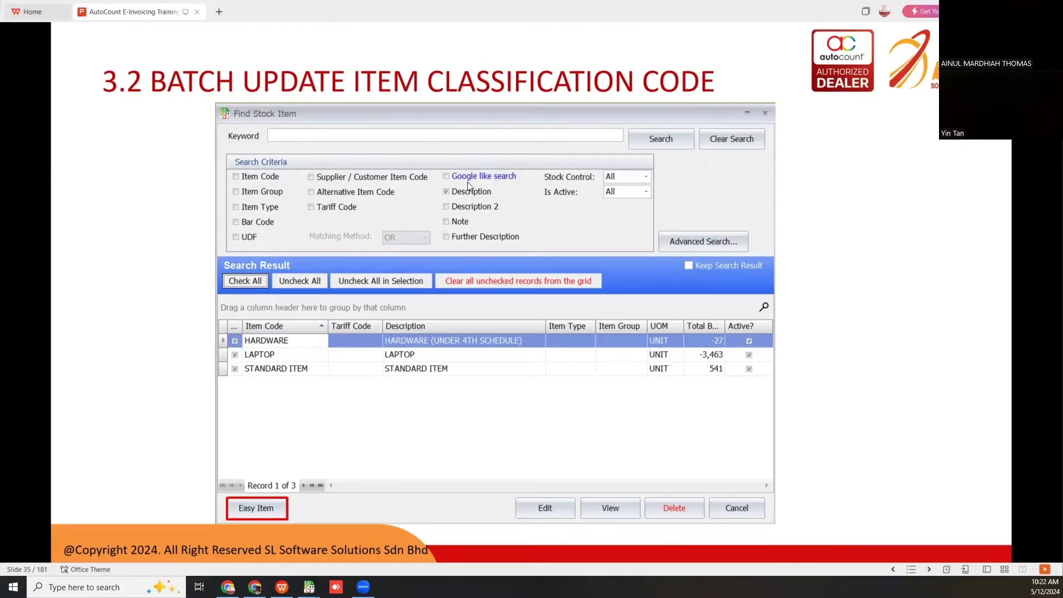
mouse_move(434, 273)
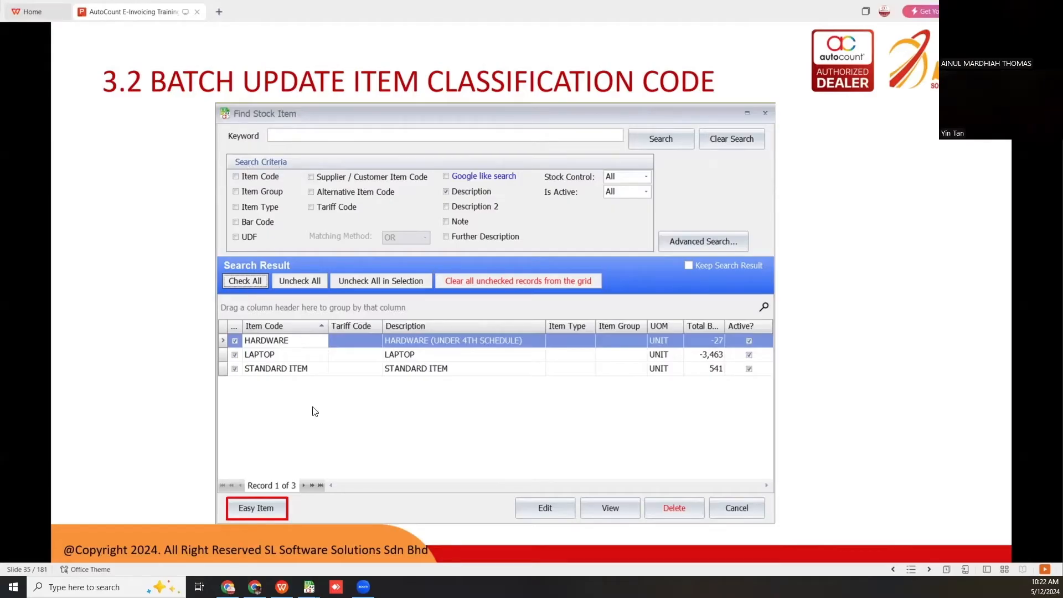
mouse_move(453, 376)
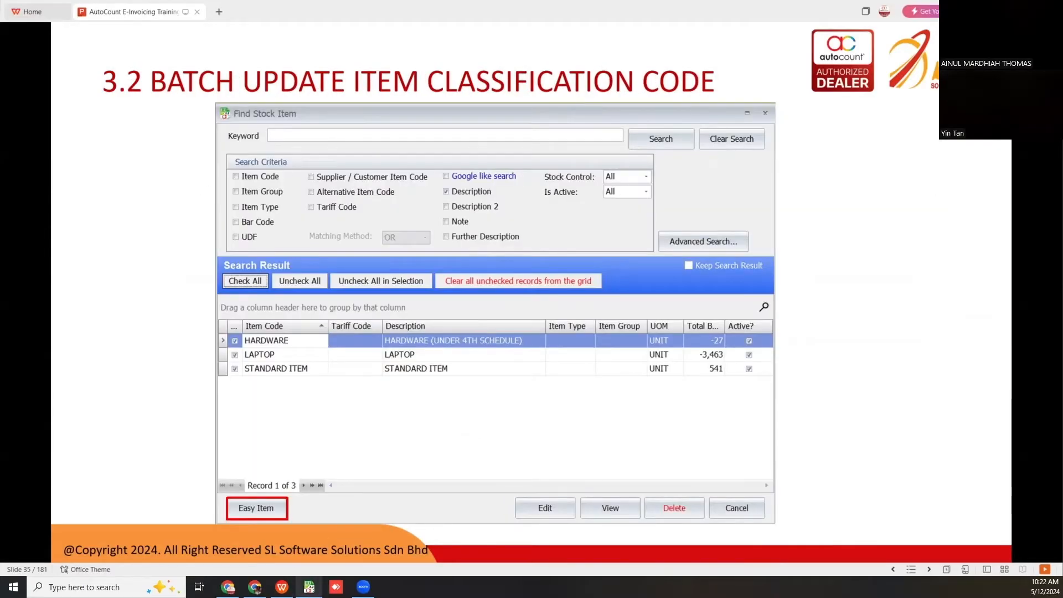
Edit stock item 00004 (ITEM 9999), set its classification to 022, and save.
left_click(151, 26)
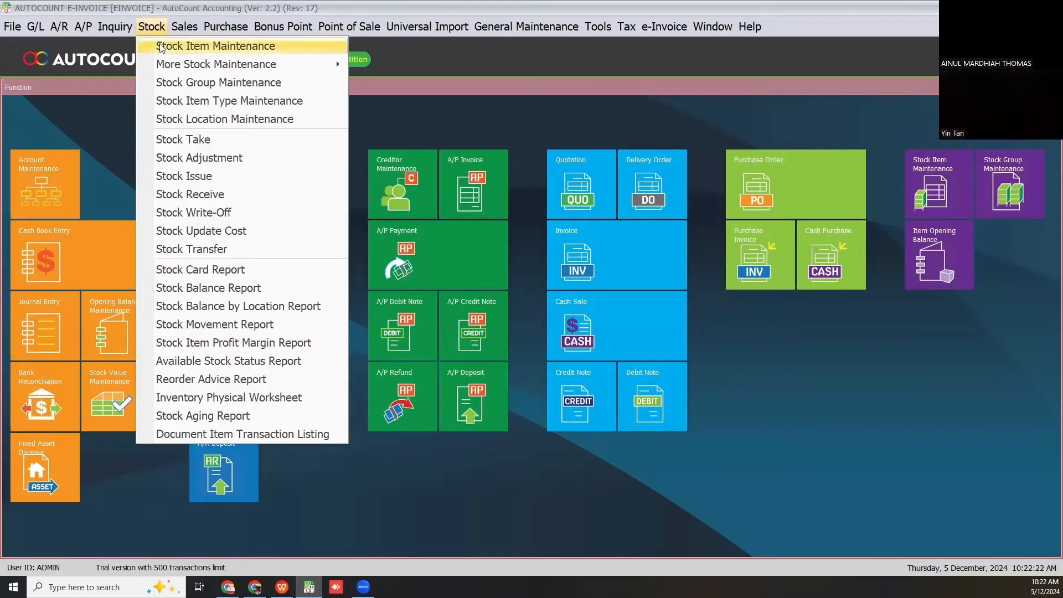
left_click(150, 26)
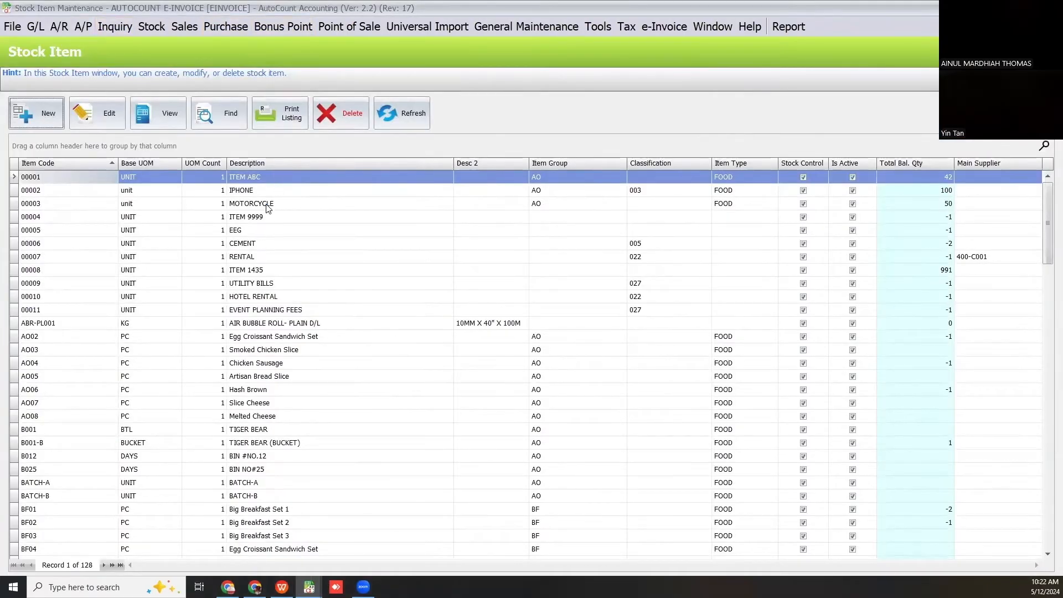
left_click(245, 216)
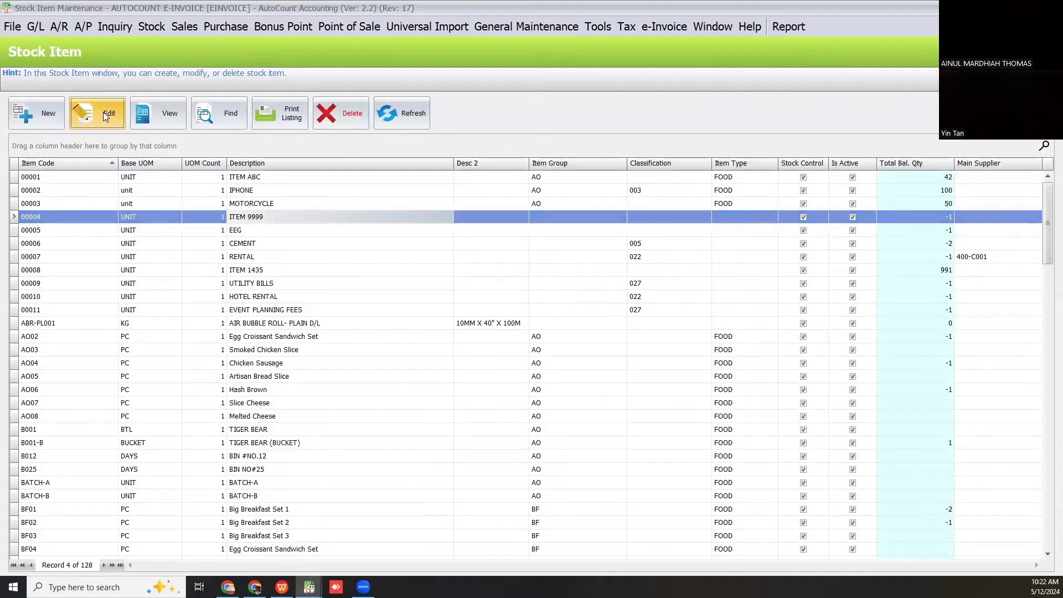
left_click(108, 112)
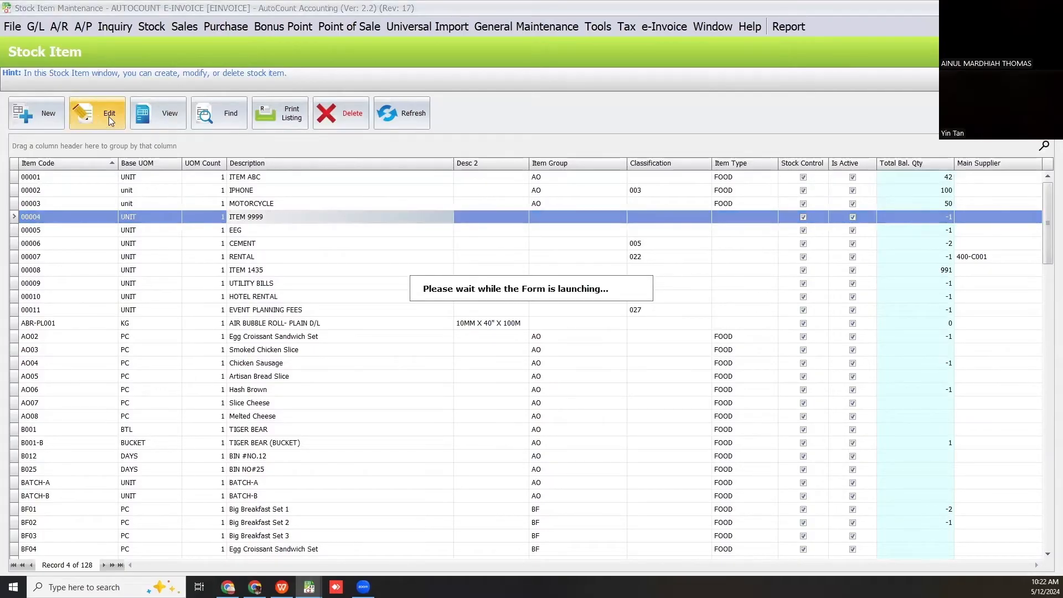
left_click(108, 112)
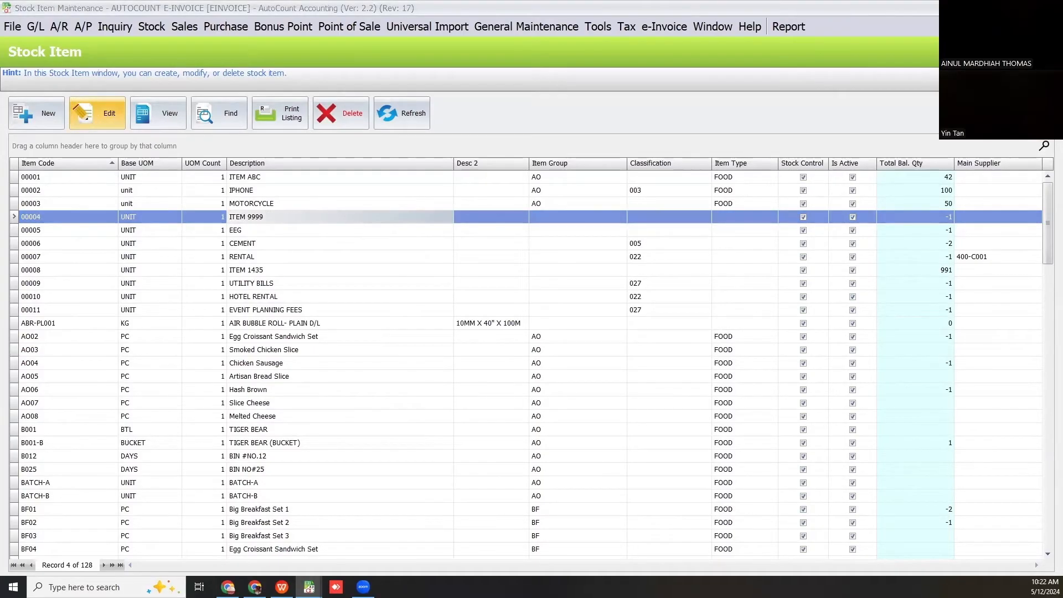
left_click(107, 113)
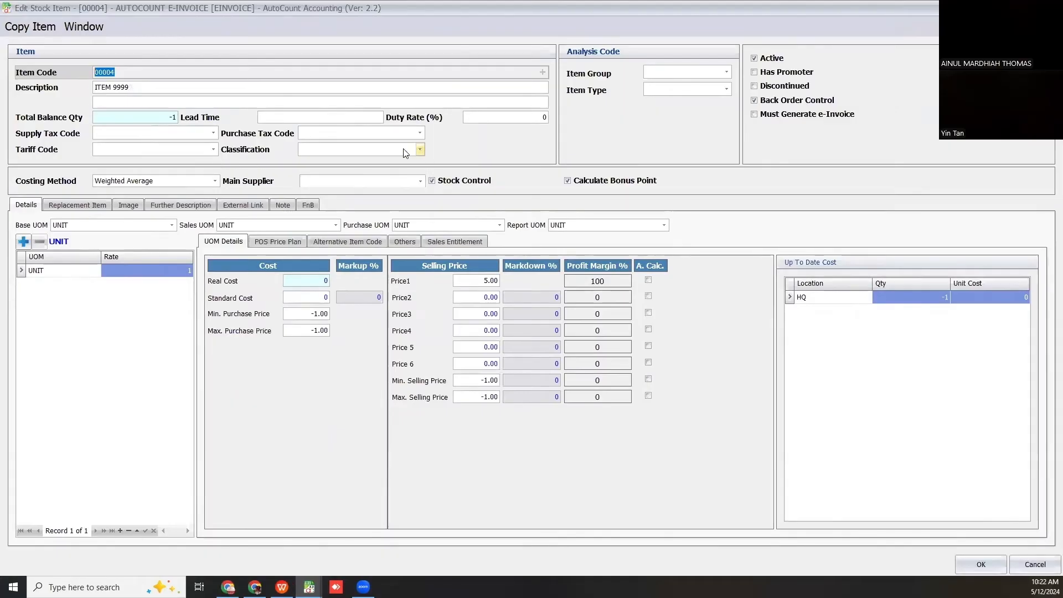
left_click(419, 149)
type("022")
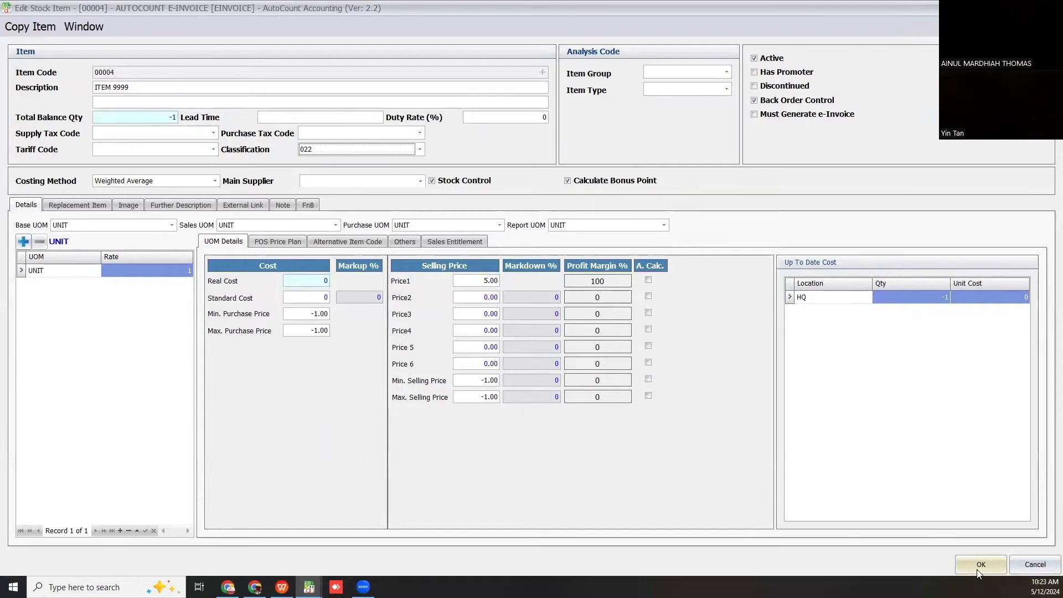
left_click(979, 564)
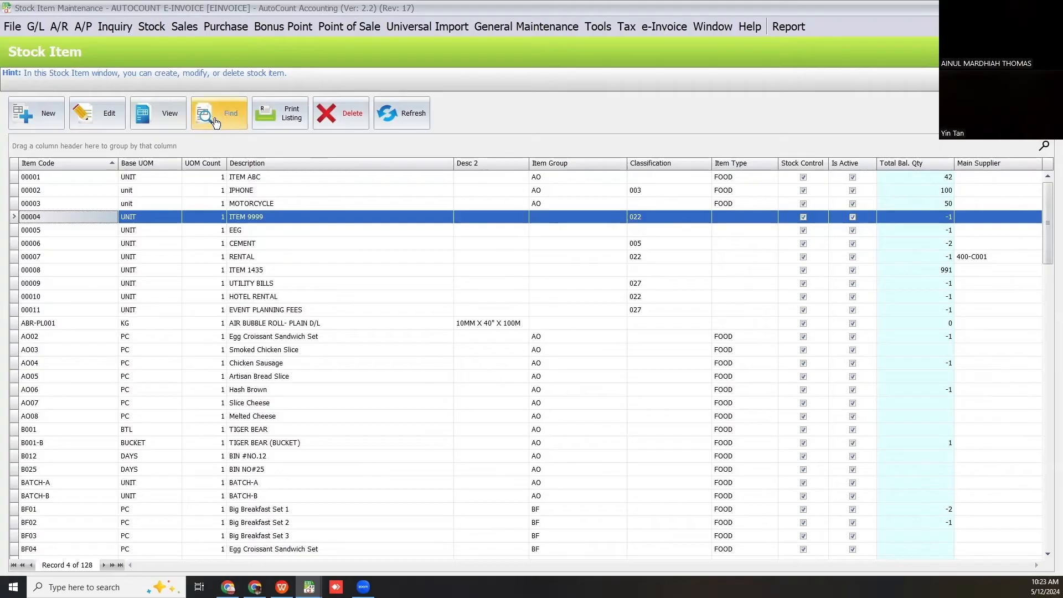
Search all 128 stock items and tick ITEM ABC, MOTORCYCLE and ITEM 1435.
left_click(230, 113)
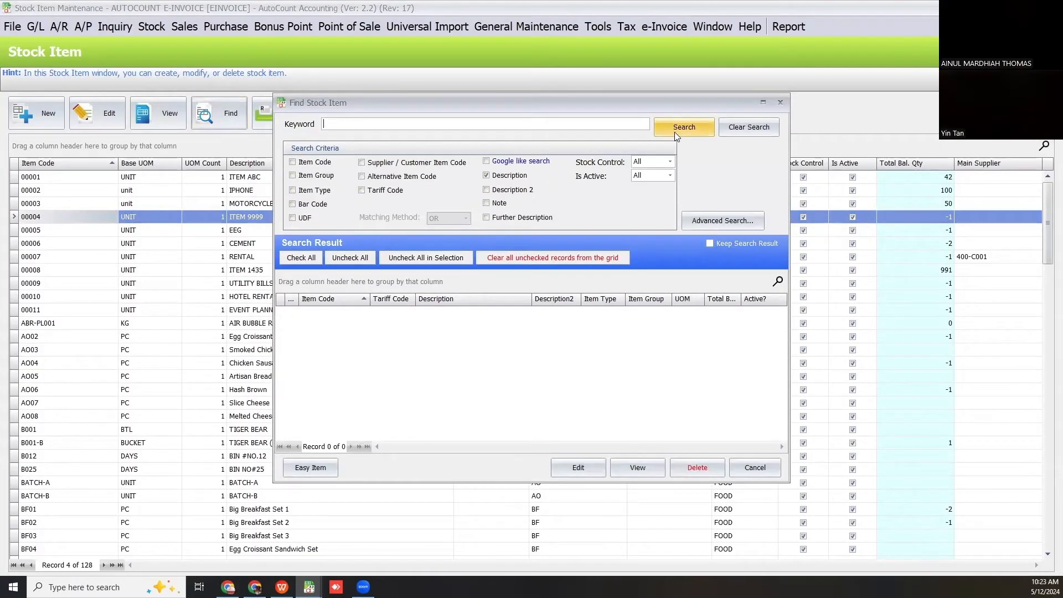
left_click(683, 127)
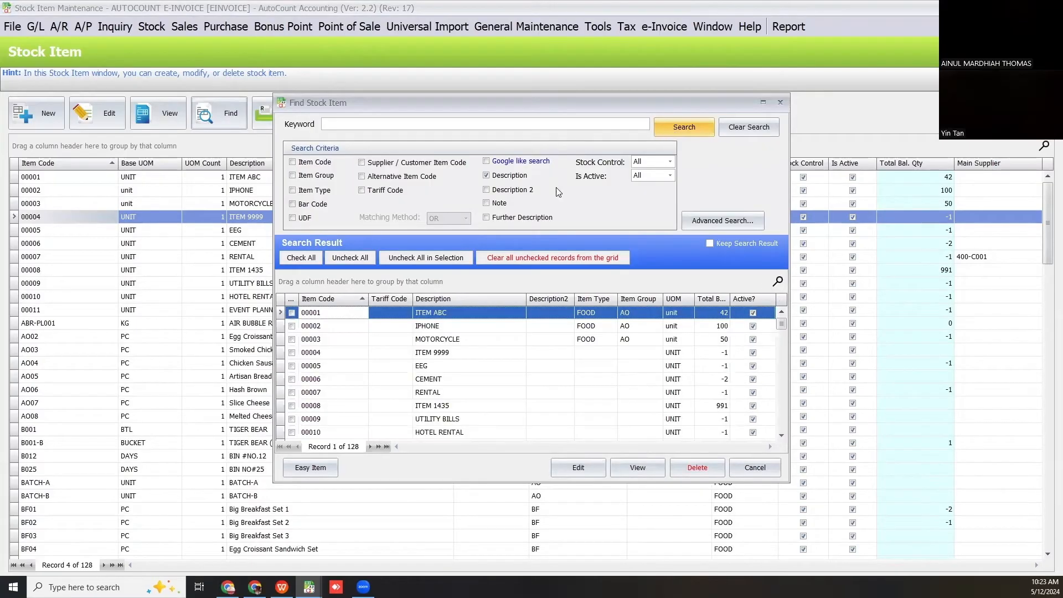
mouse_move(595, 410)
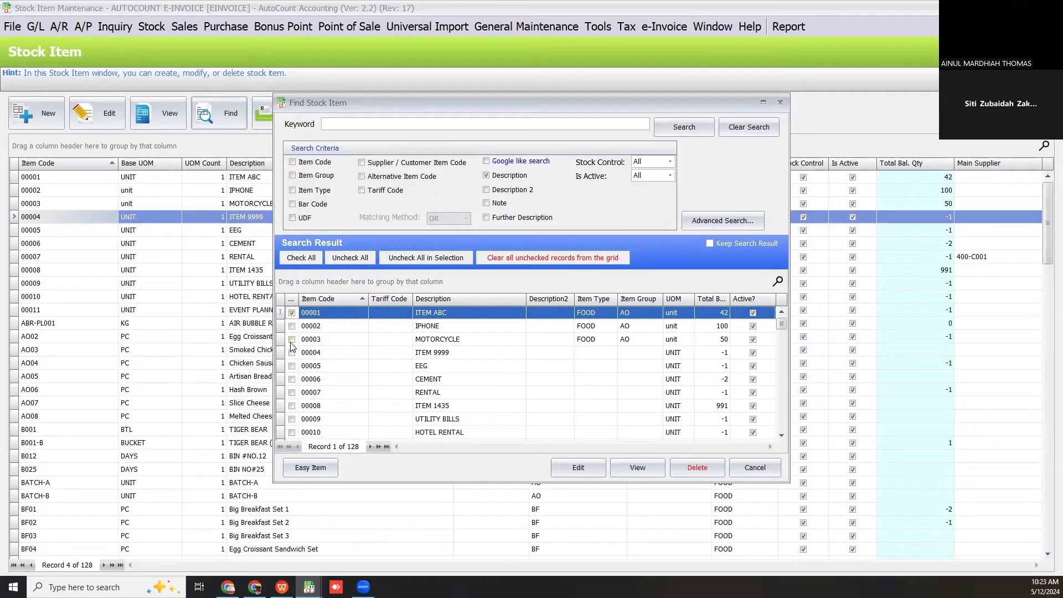
left_click(292, 339)
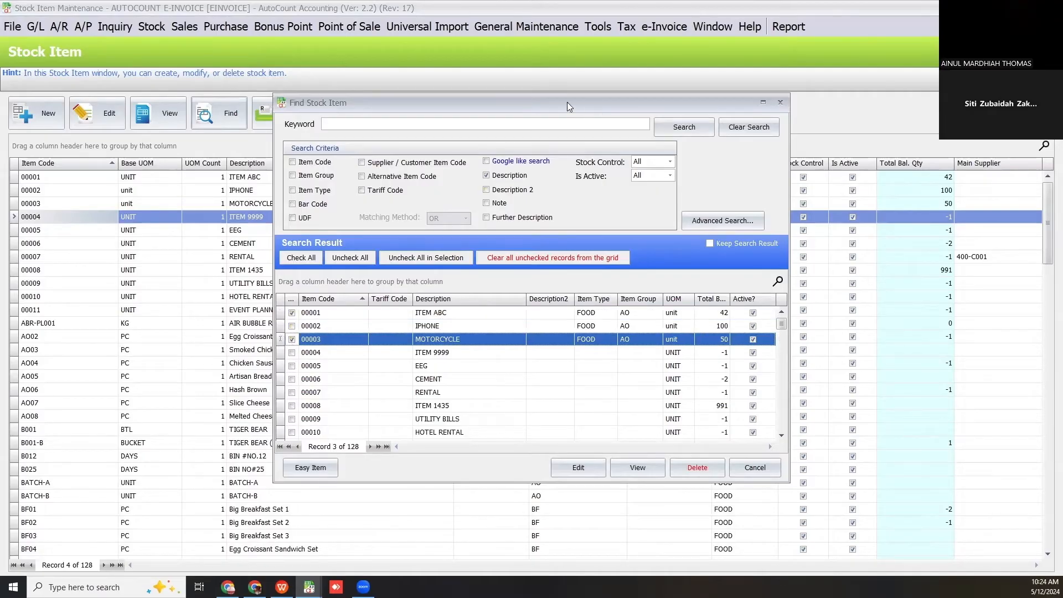
left_click_drag(568, 103, 385, 92)
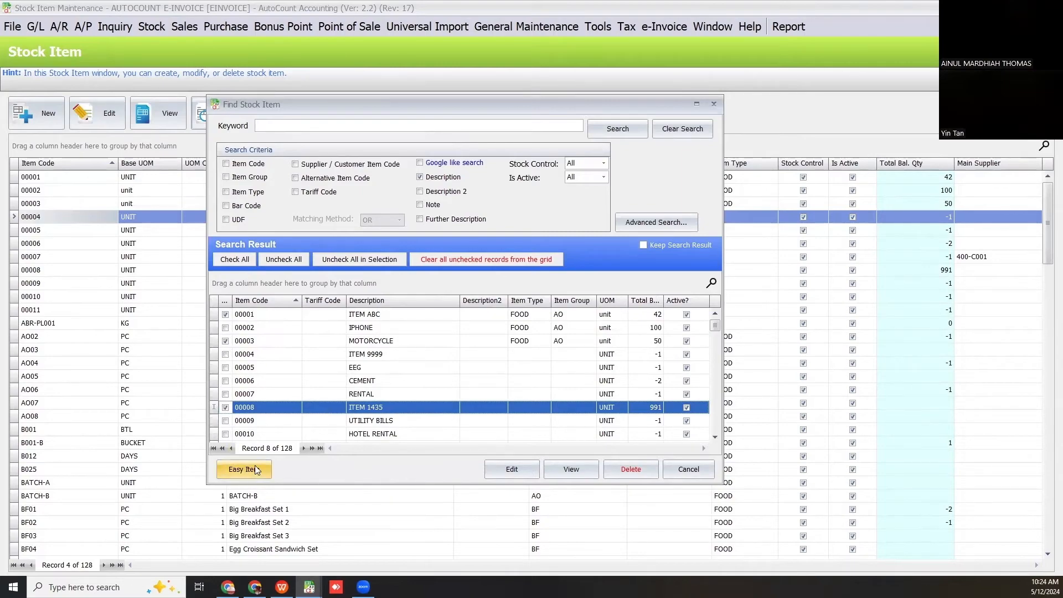
In Easy Item, give ITEM ABC, MOTORCYCLE and ITEM 1435 codes 022, 025, 022 and save.
left_click(244, 468)
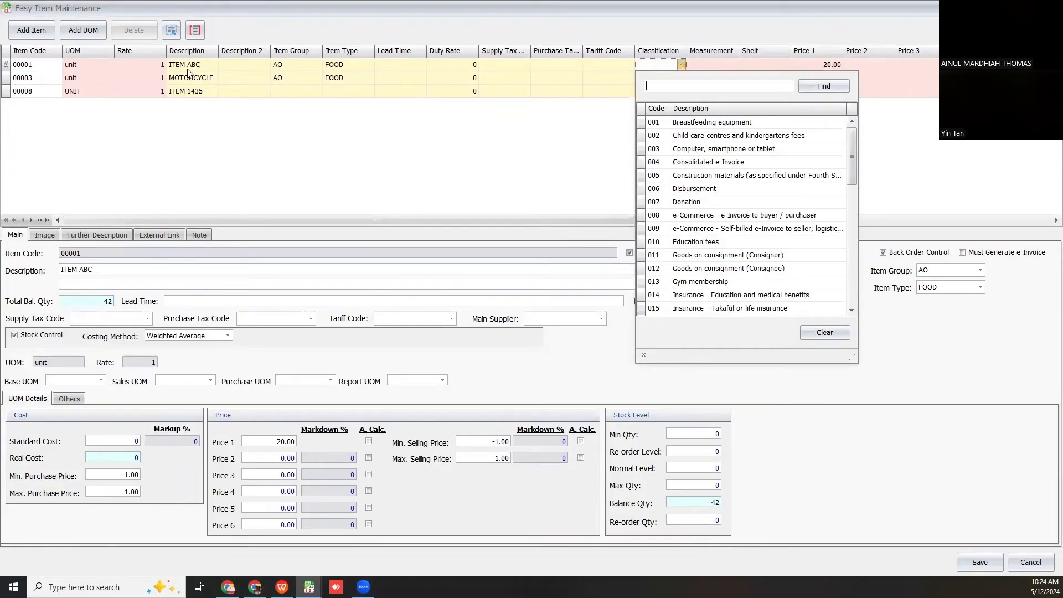
left_click(708, 161)
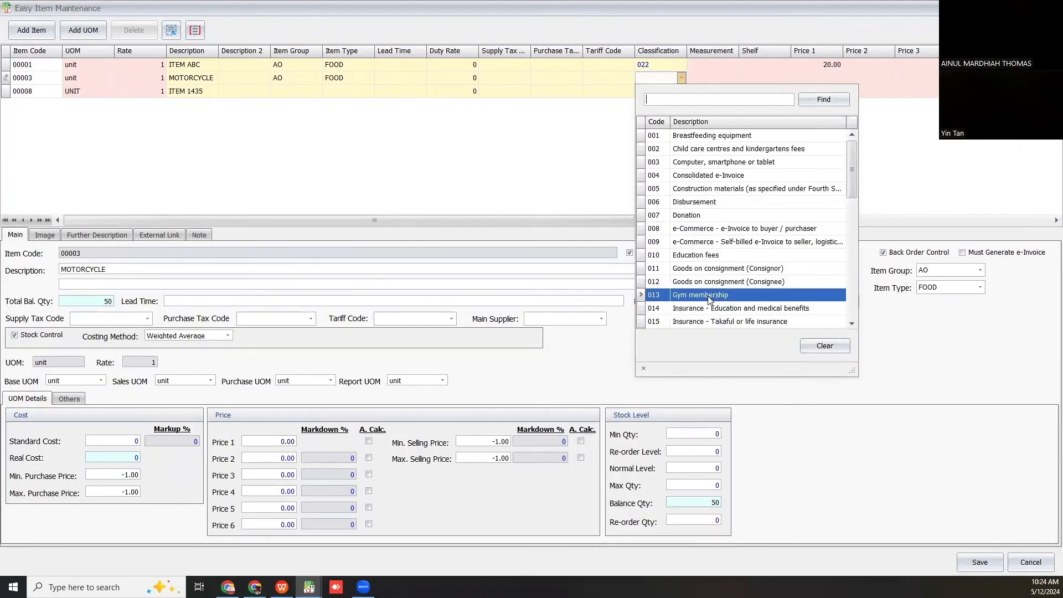
scroll("down", 3)
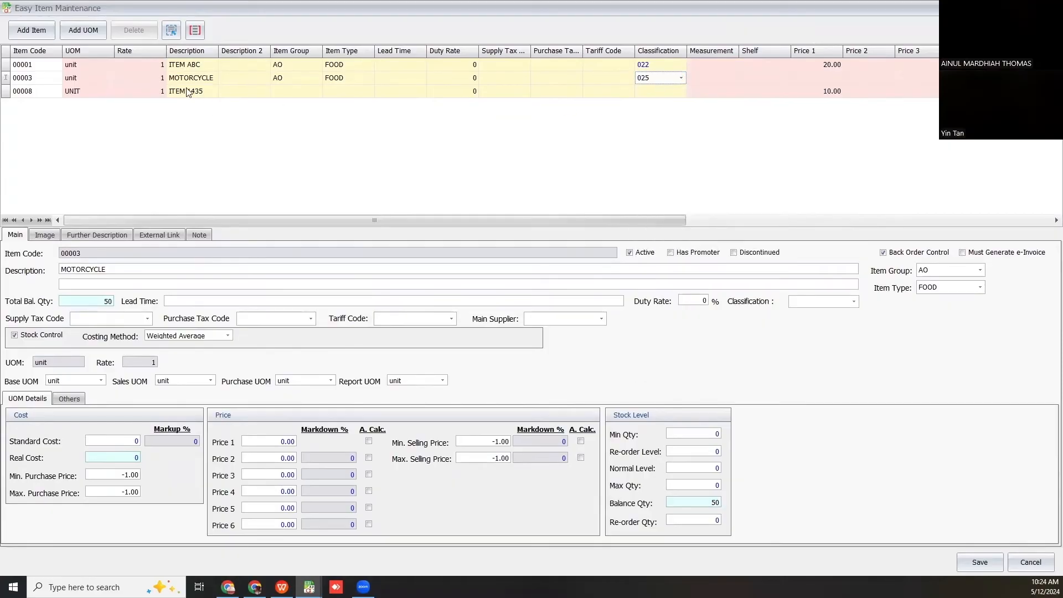
left_click(680, 91)
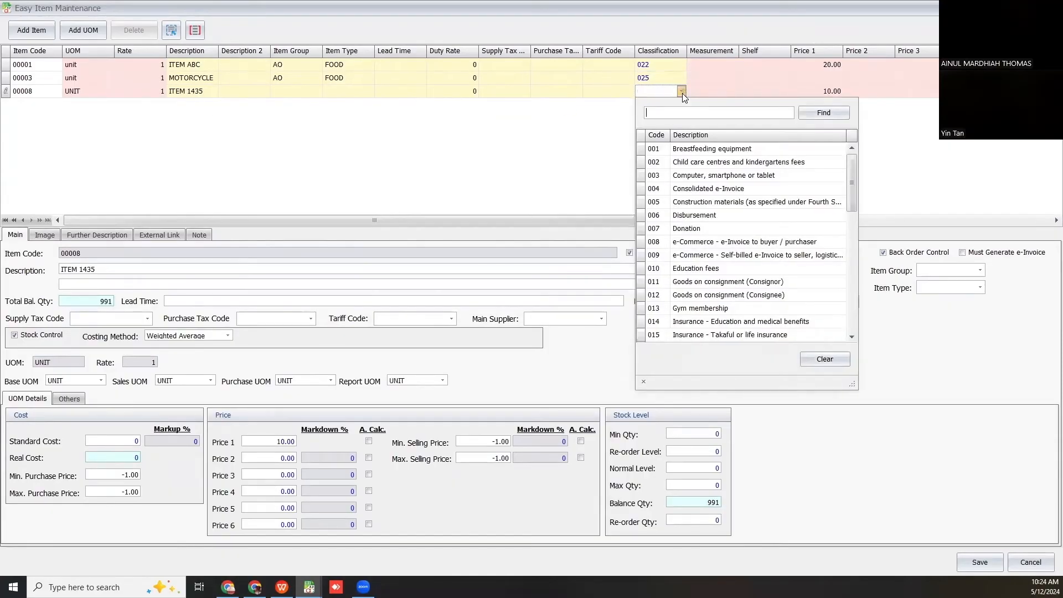
type("022")
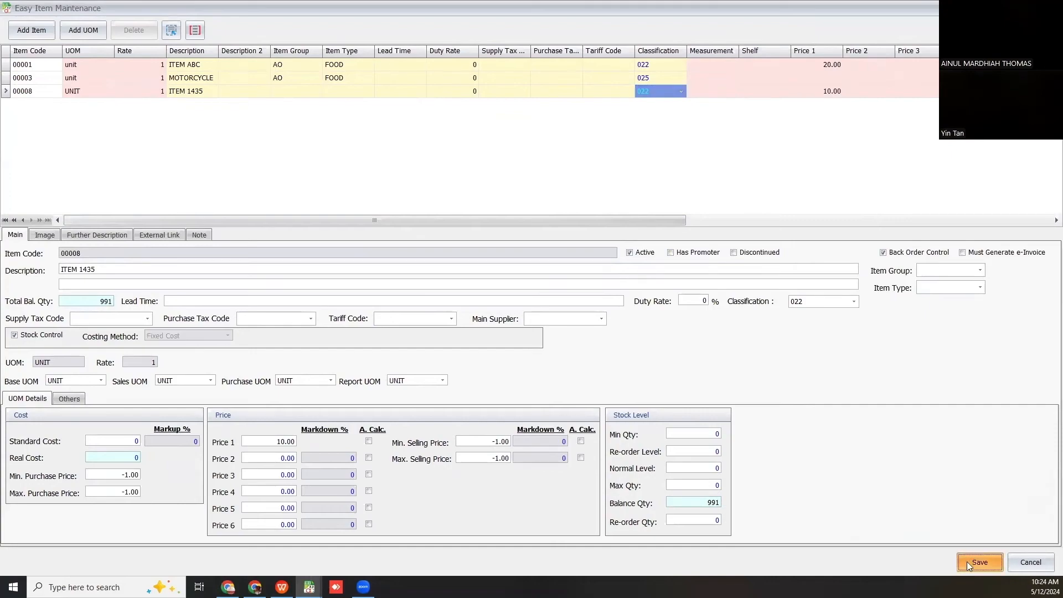
left_click(978, 562)
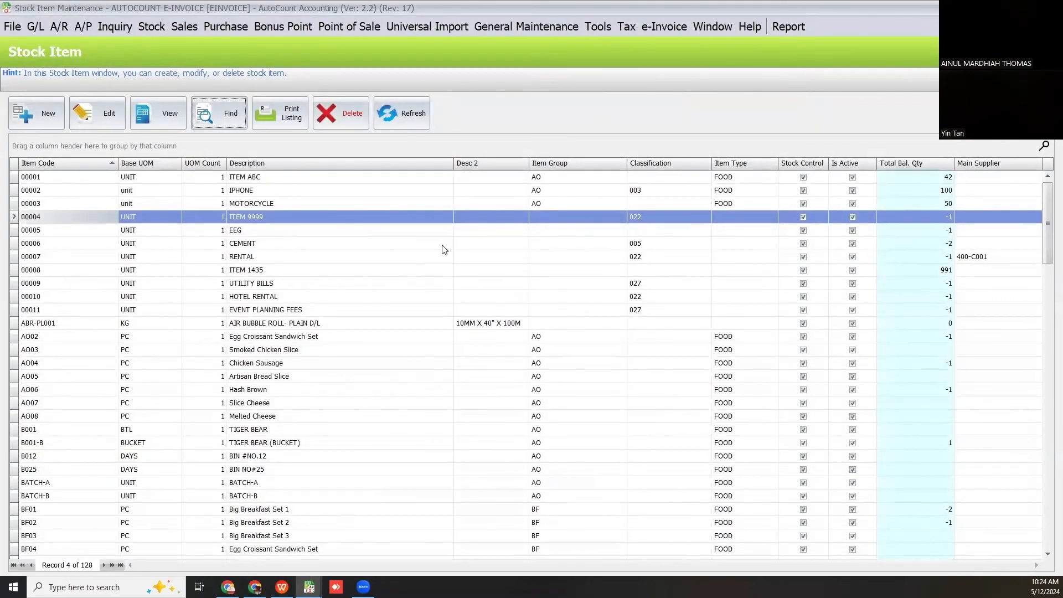
Refresh the stock item list to show the new codes 022, 025 and 022.
left_click(400, 112)
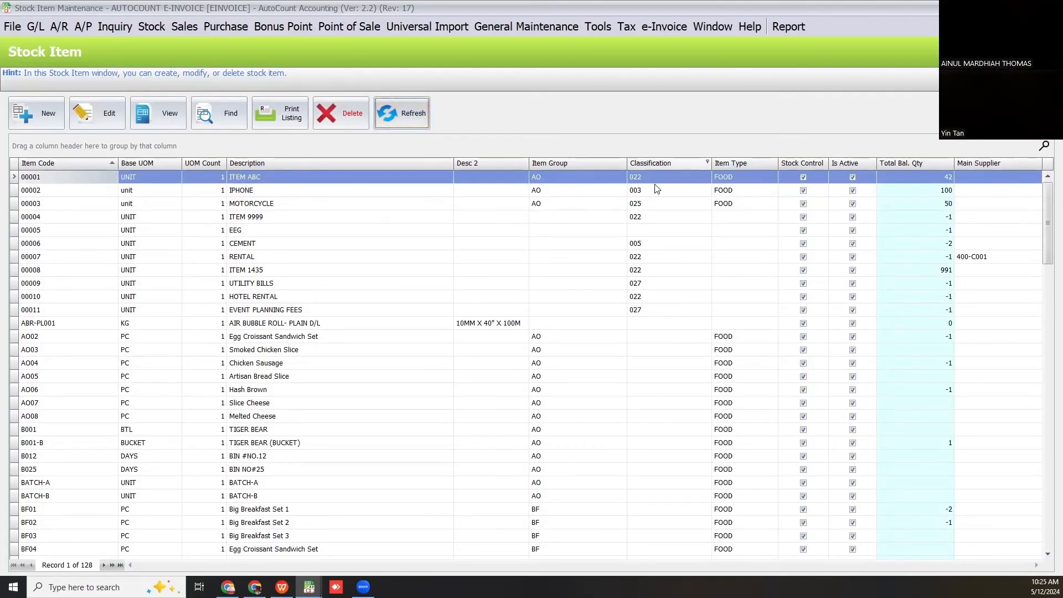
mouse_move(634, 220)
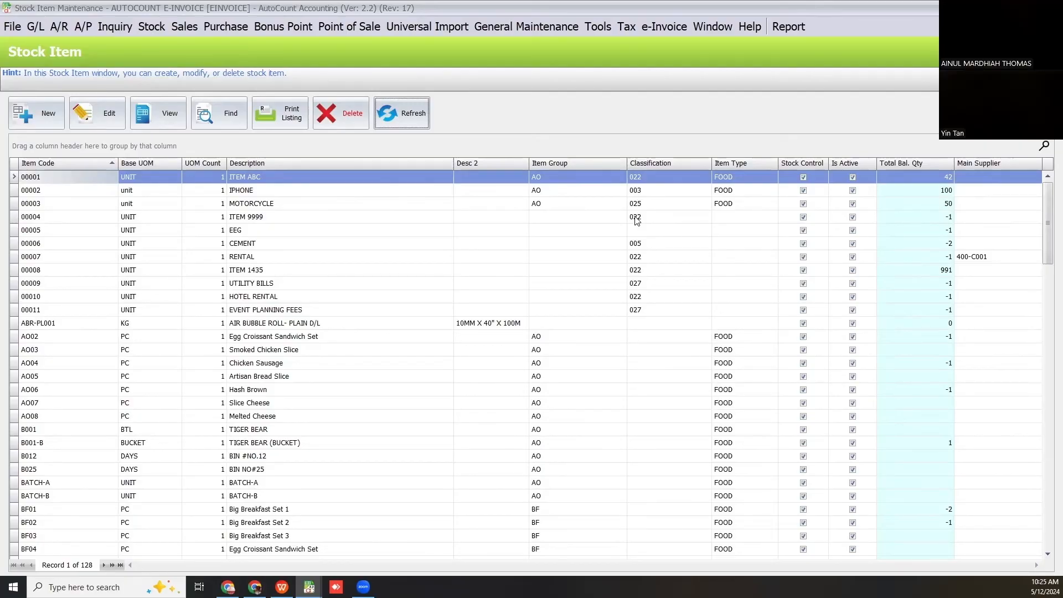
mouse_move(574, 241)
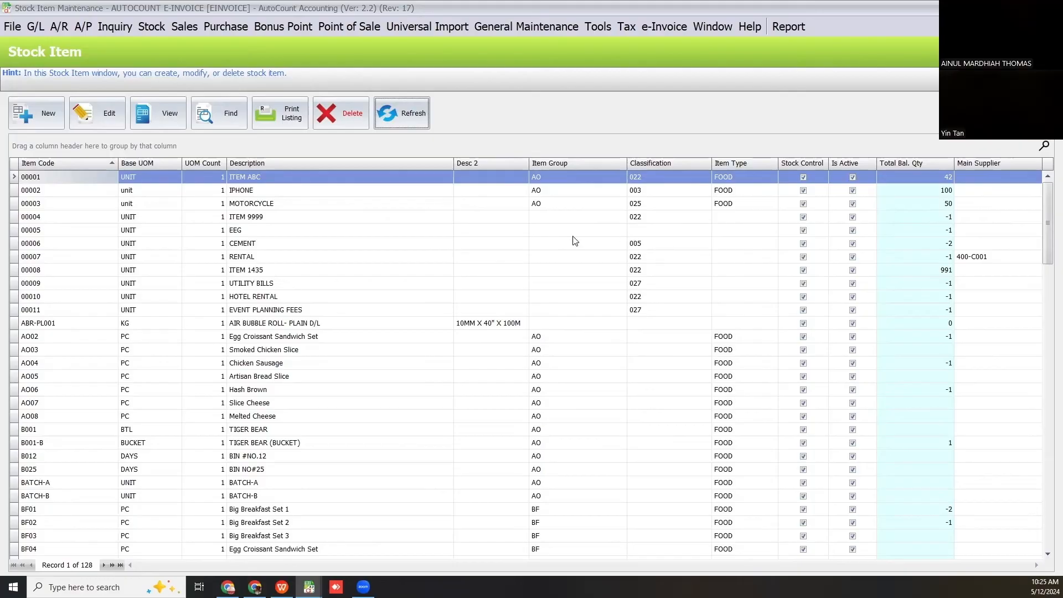
mouse_move(584, 252)
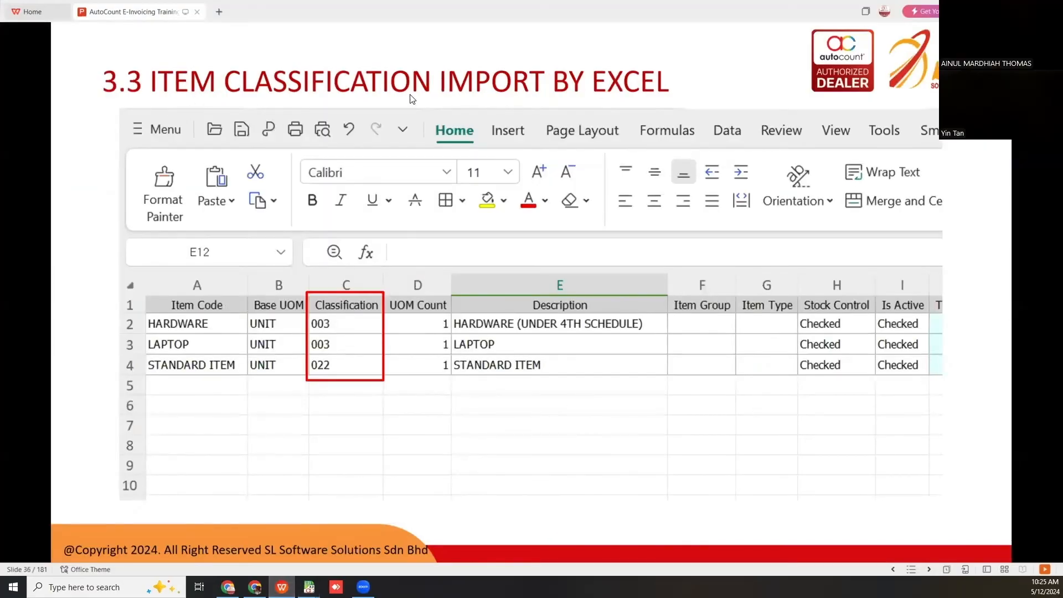
mouse_move(618, 109)
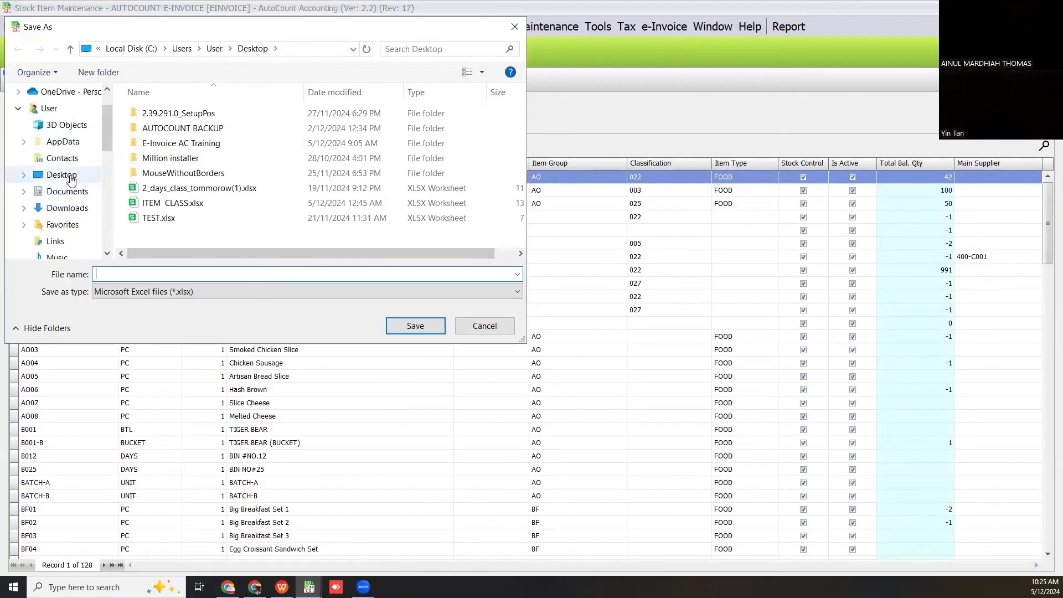
Save the exported item list to the Desktop as ITEM CLASSIFICATION.xlsx and open it.
type("ITEM CLASSIFICAT")
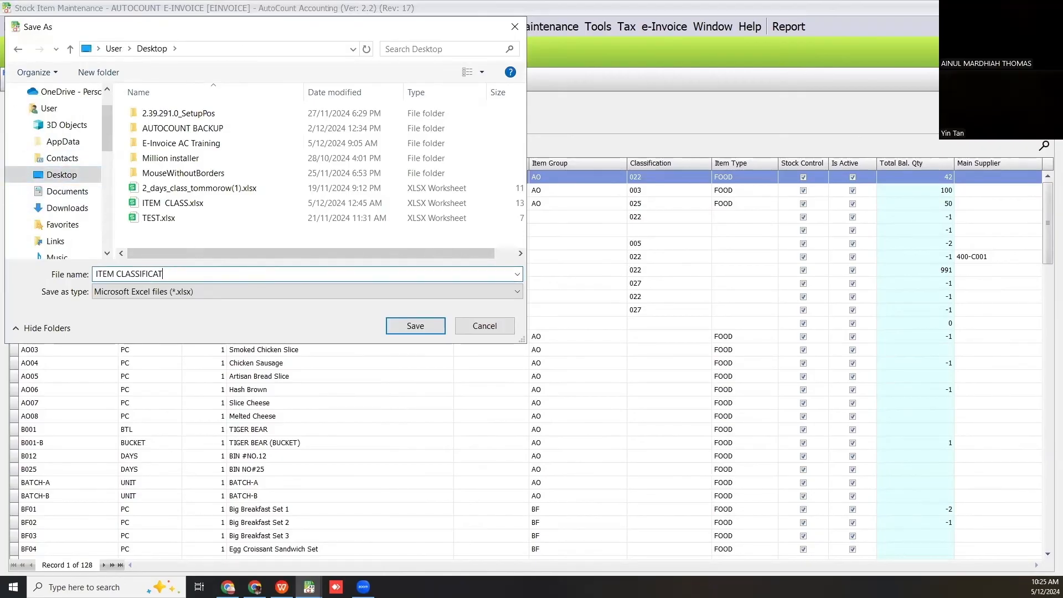
type("ION")
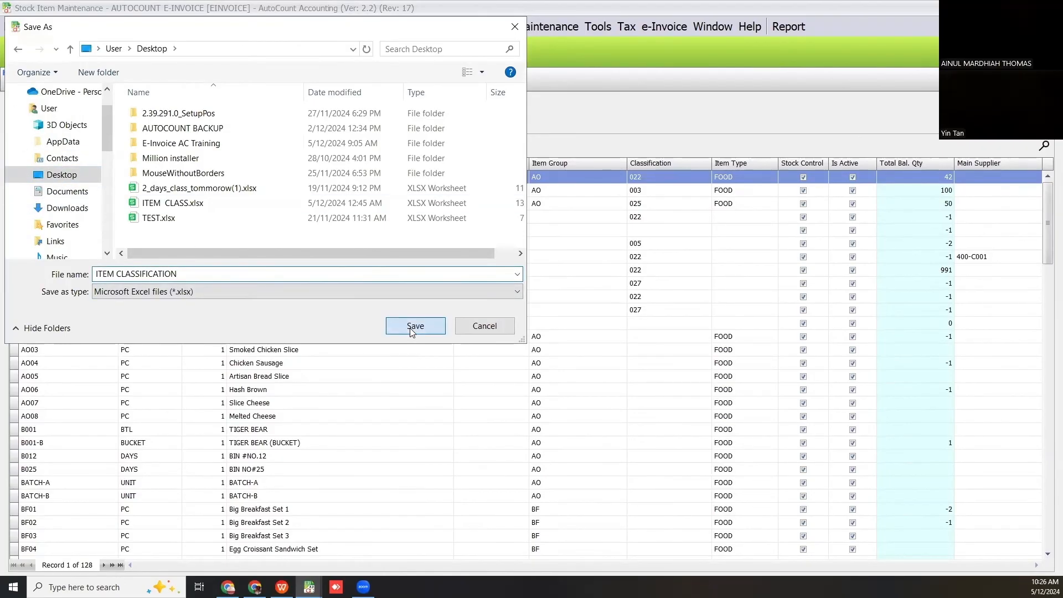
left_click(414, 326)
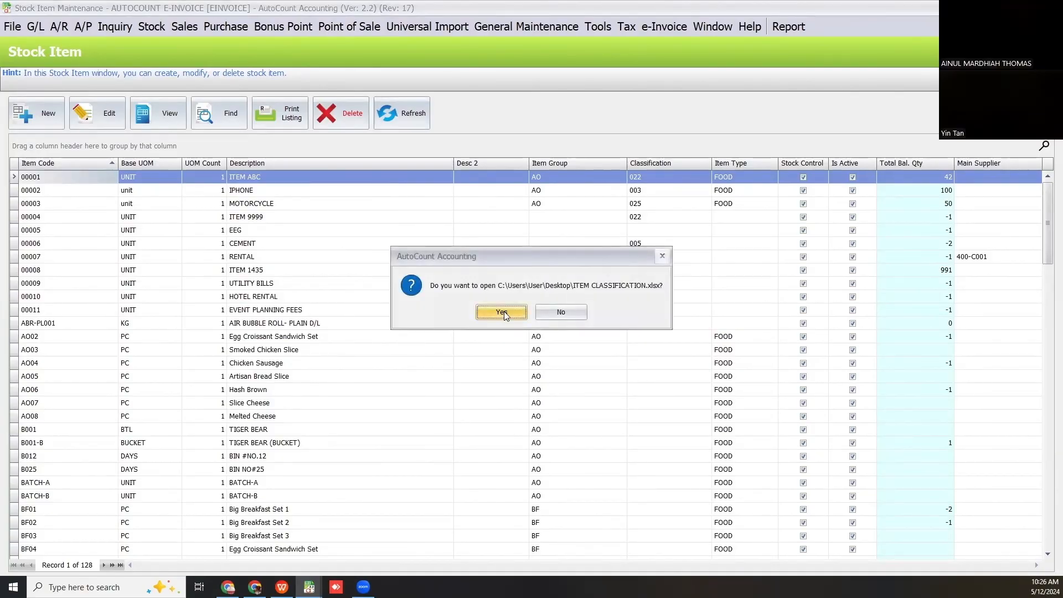
left_click(501, 311)
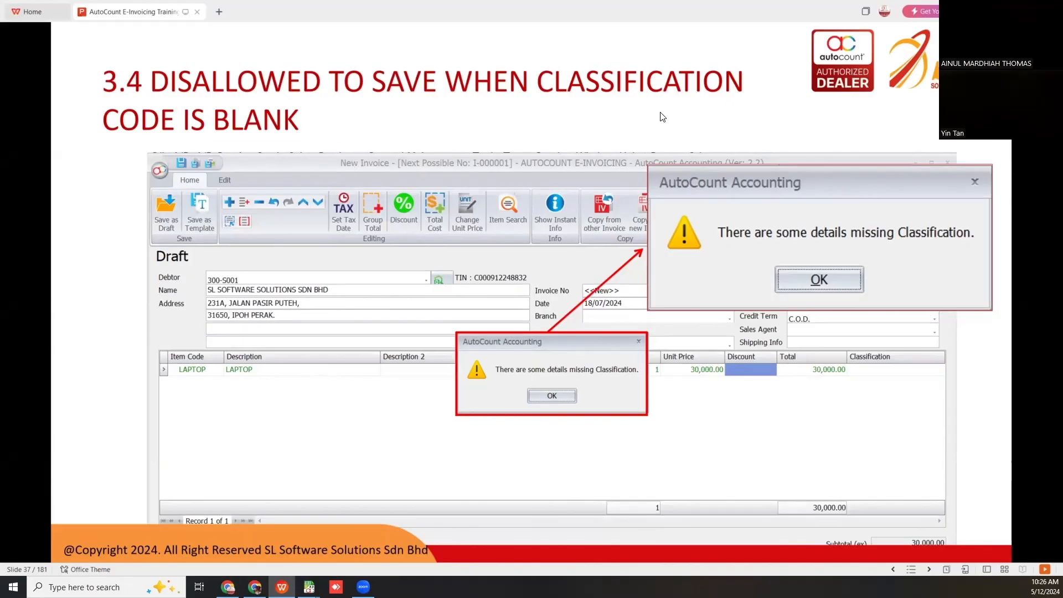
mouse_move(404, 188)
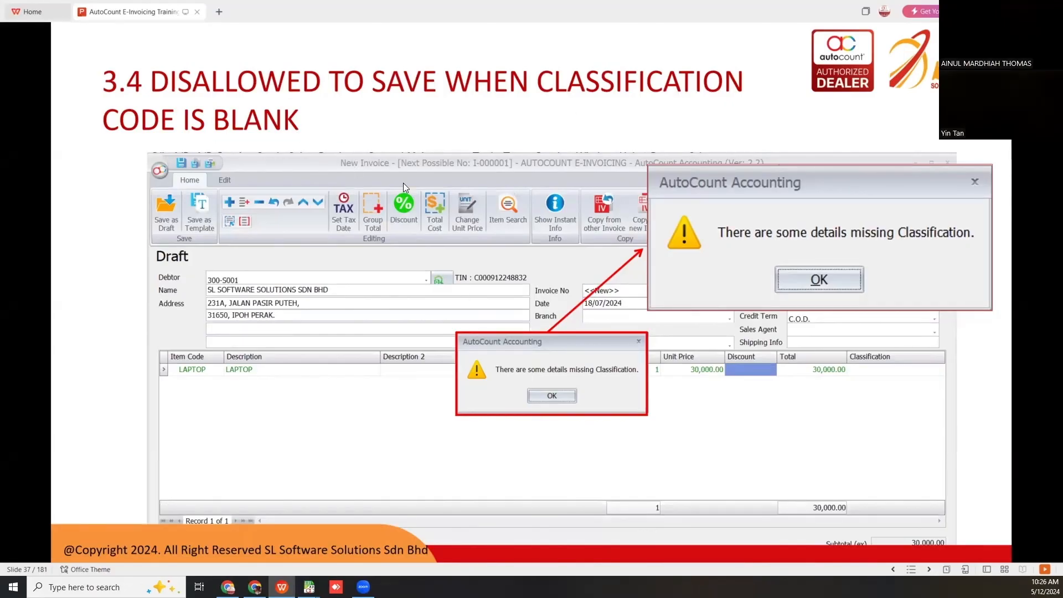
mouse_move(228, 384)
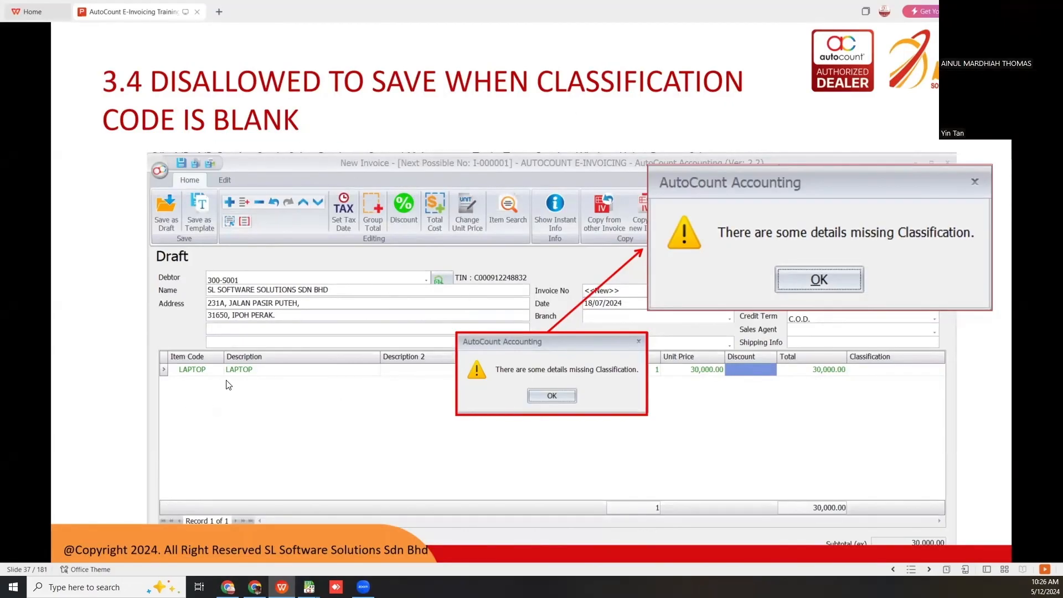
mouse_move(884, 362)
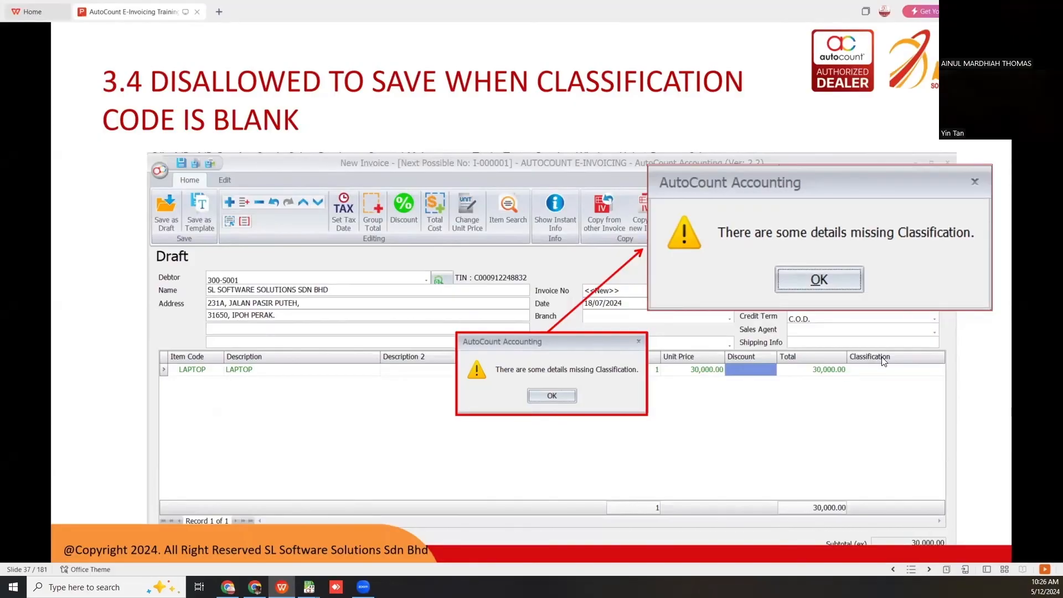
mouse_move(494, 387)
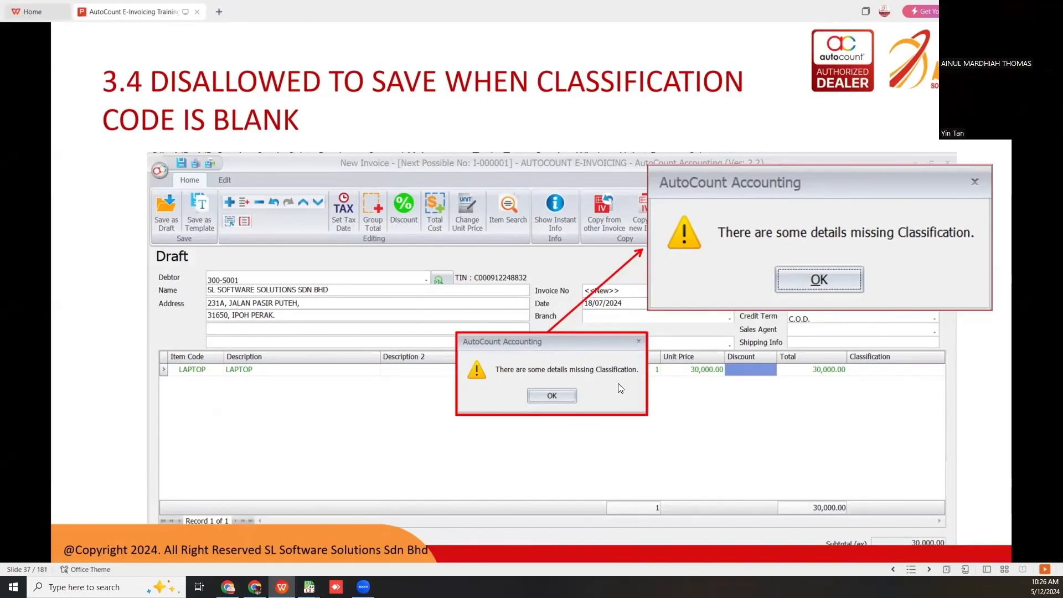
mouse_move(883, 371)
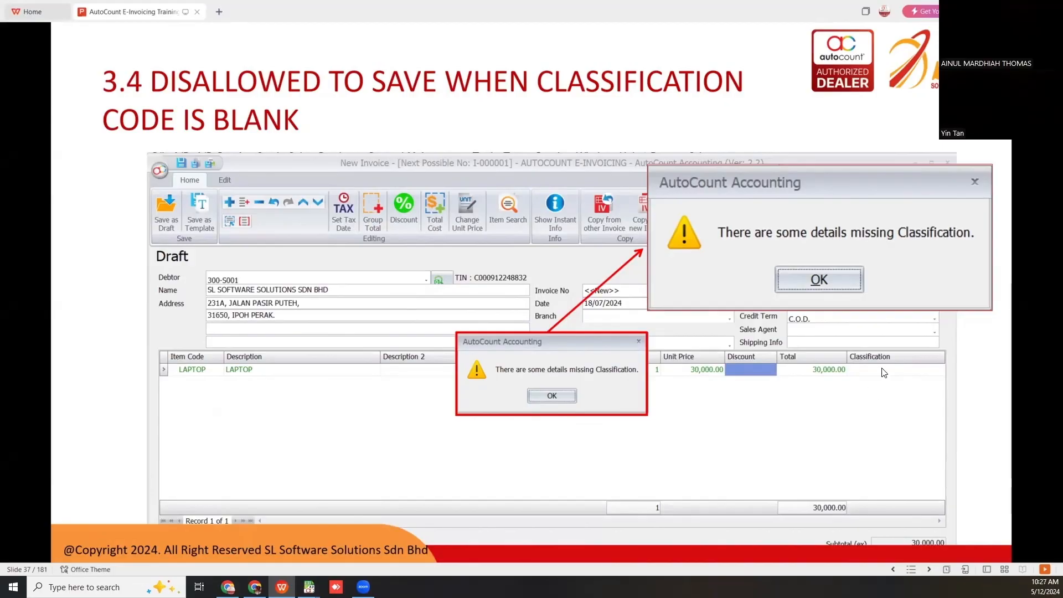
mouse_move(731, 361)
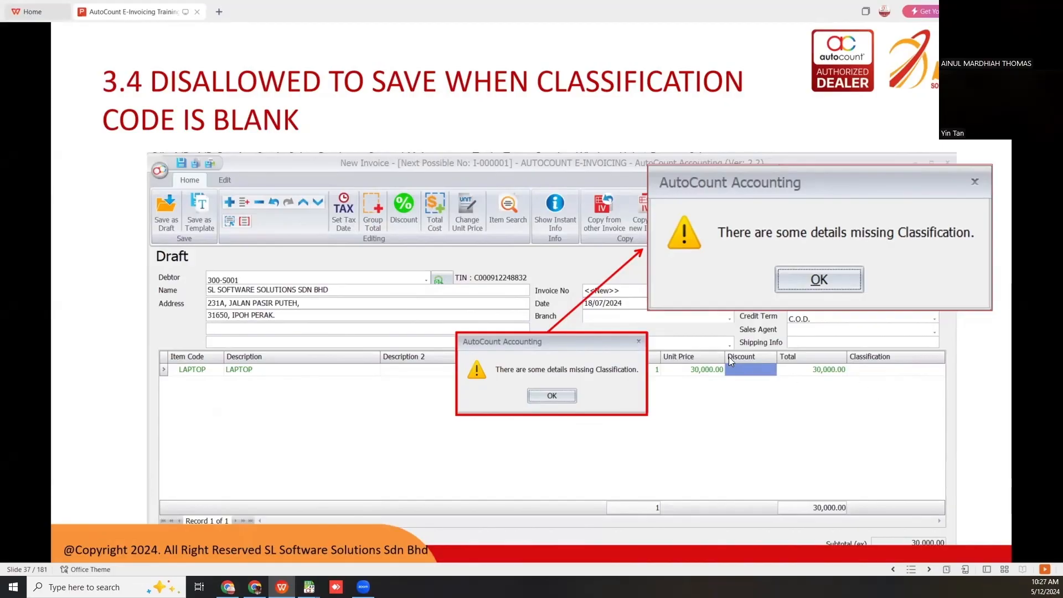